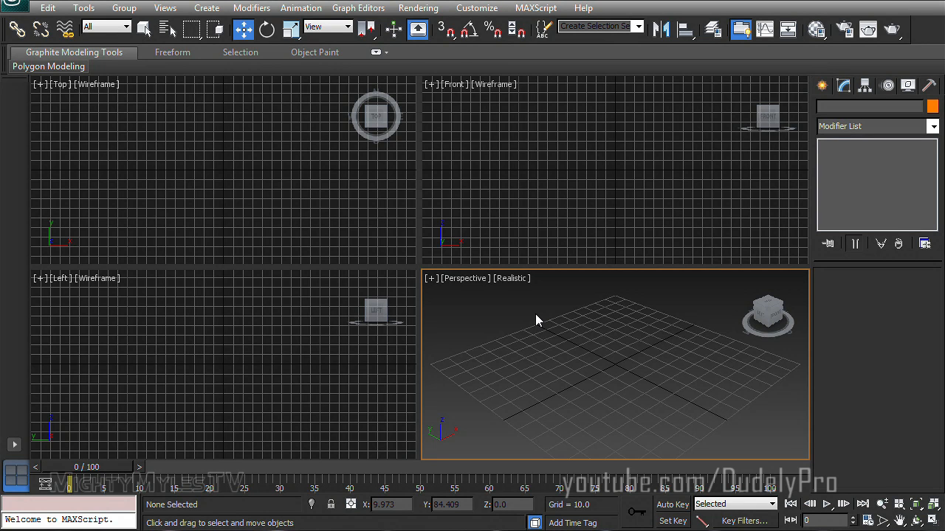
{"action": "mouse_move", "coordinate": [549, 375]}
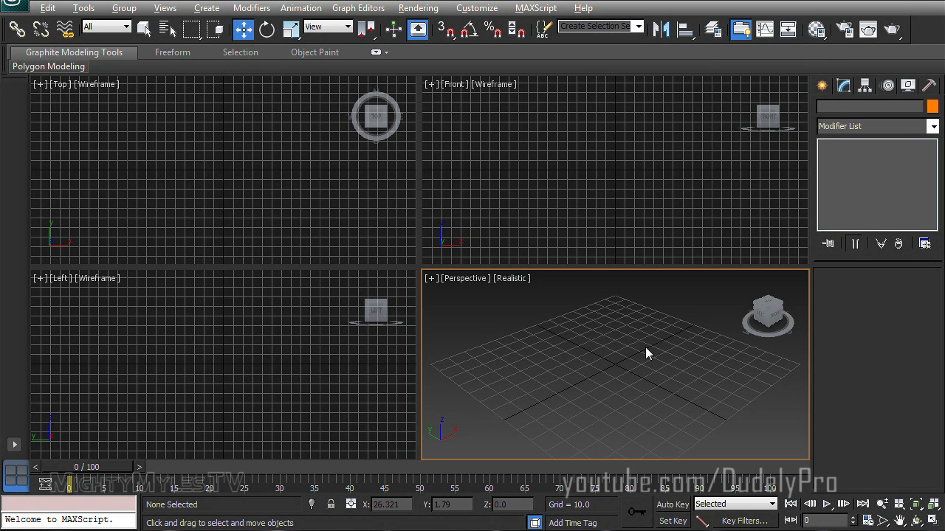
{"action": "mouse_move", "coordinate": [537, 321]}
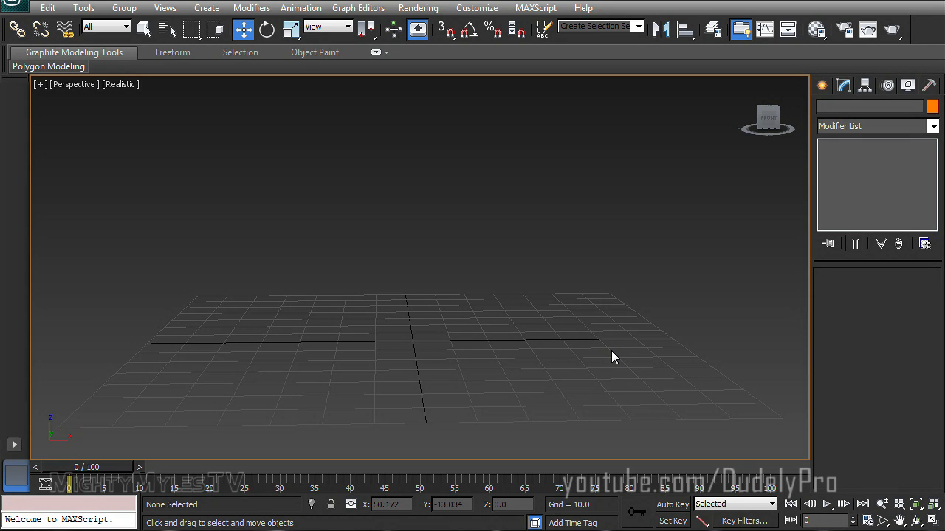
- Switch the Create panel to Standard Primitives geometry for the box
{"action": "left_click", "coordinate": [822, 86]}
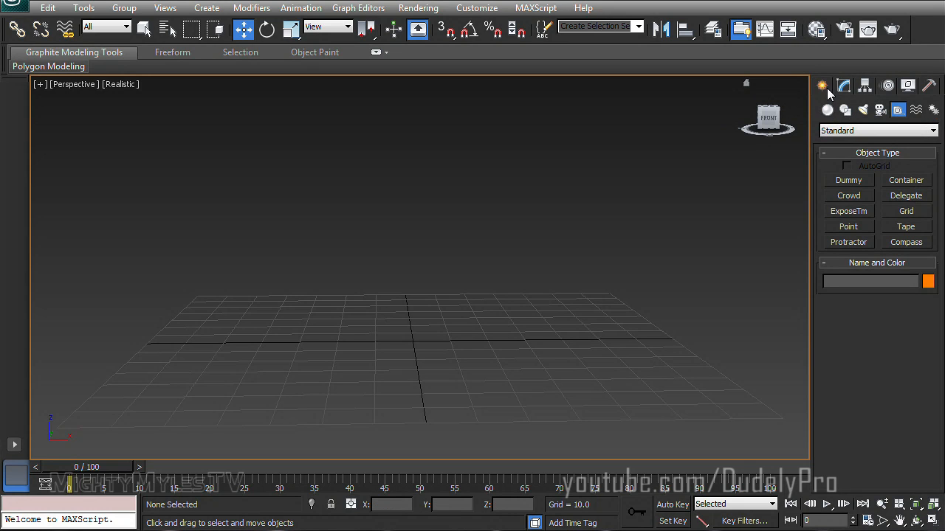
{"action": "mouse_move", "coordinate": [826, 109]}
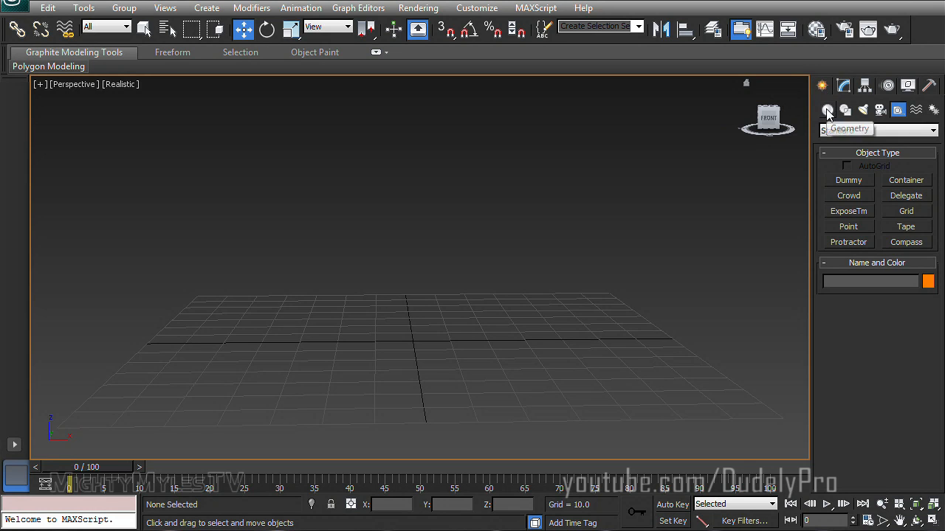
{"action": "left_click", "coordinate": [826, 109]}
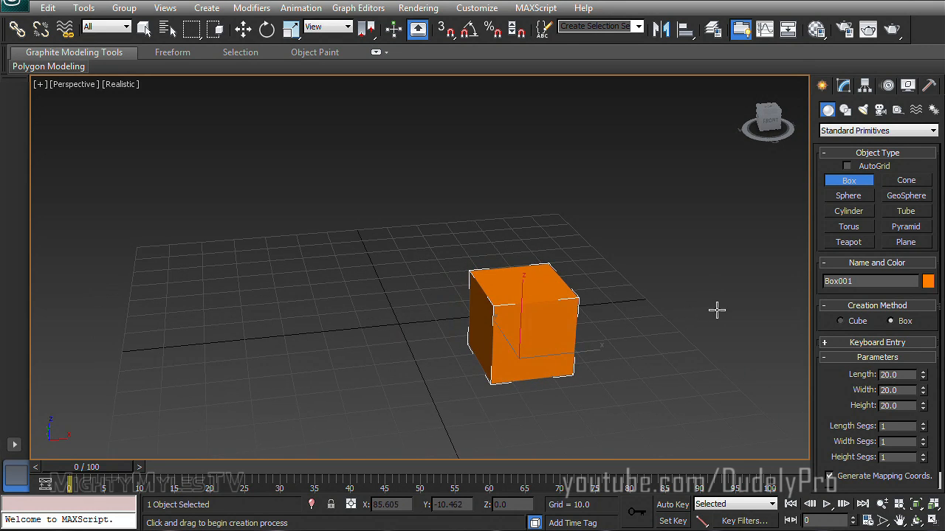
{"action": "mouse_move", "coordinate": [897, 109]}
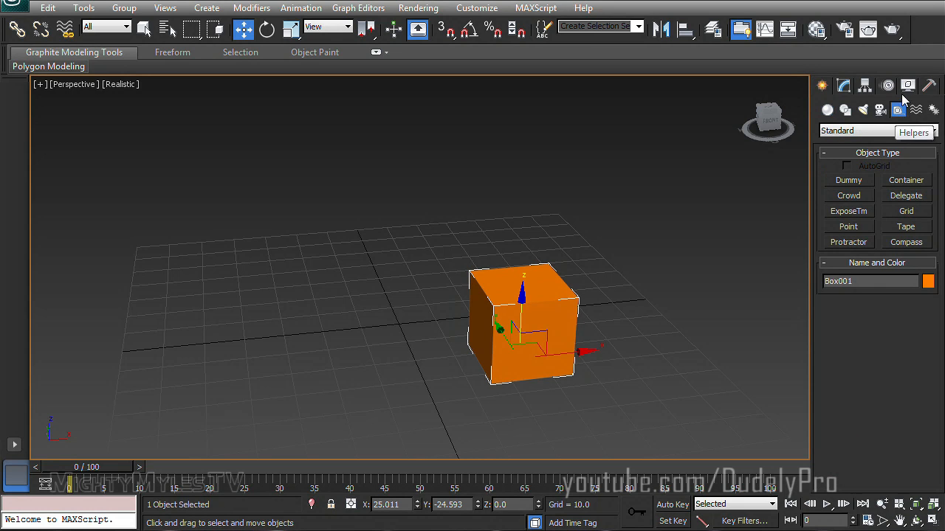
{"action": "mouse_move", "coordinate": [898, 109]}
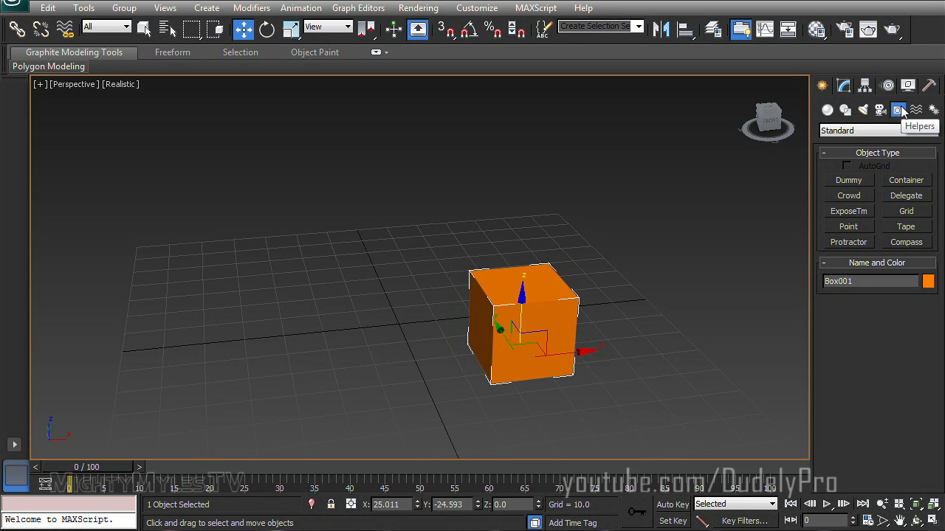
{"action": "mouse_move", "coordinate": [876, 185]}
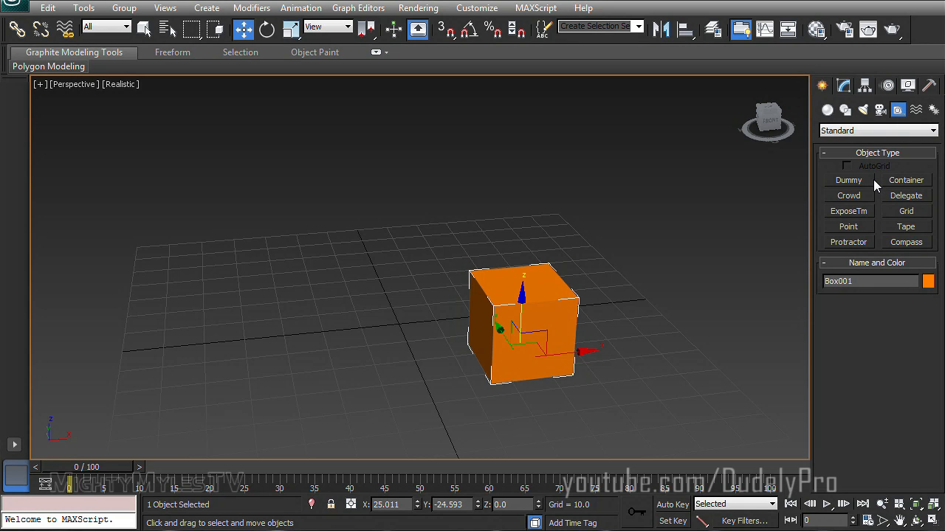
- Create a Dummy001 helper and place an ExposeTransform001 helper in the viewport
{"action": "left_click", "coordinate": [848, 179]}
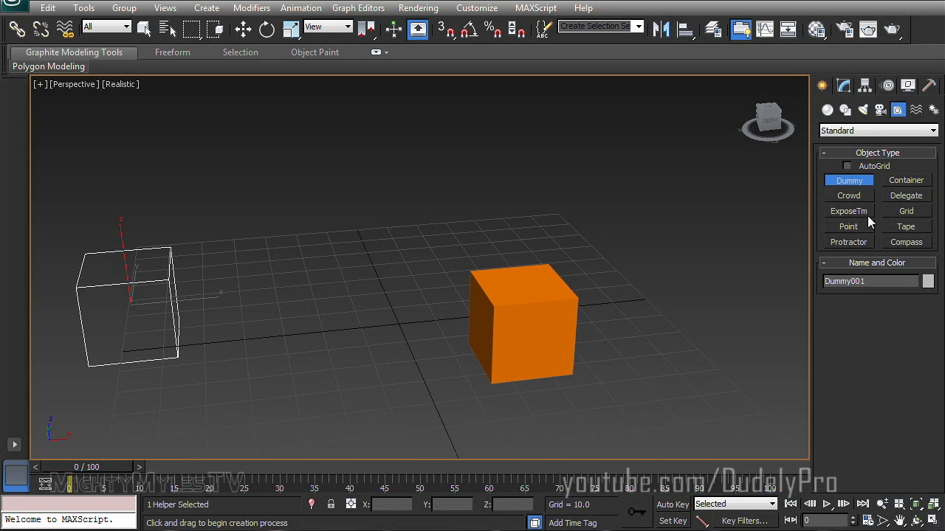
{"action": "left_click", "coordinate": [848, 210]}
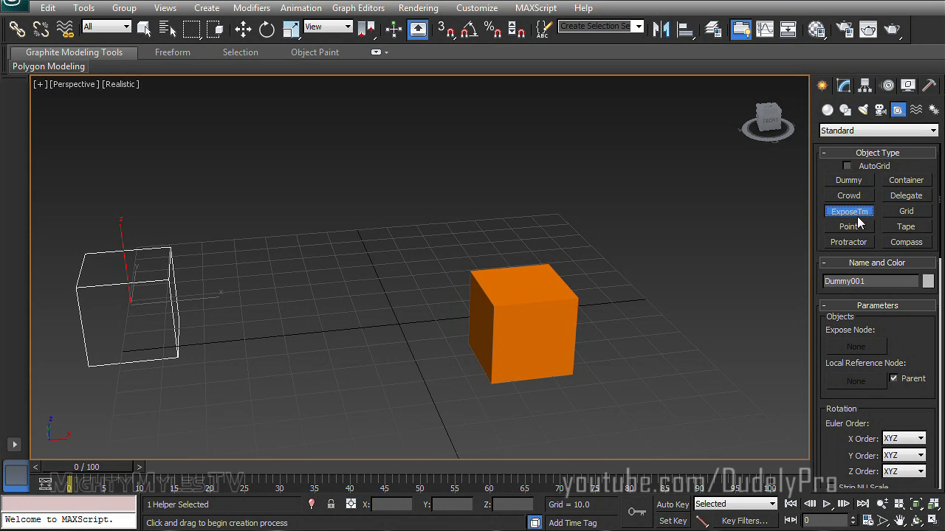
{"action": "mouse_move", "coordinate": [874, 219]}
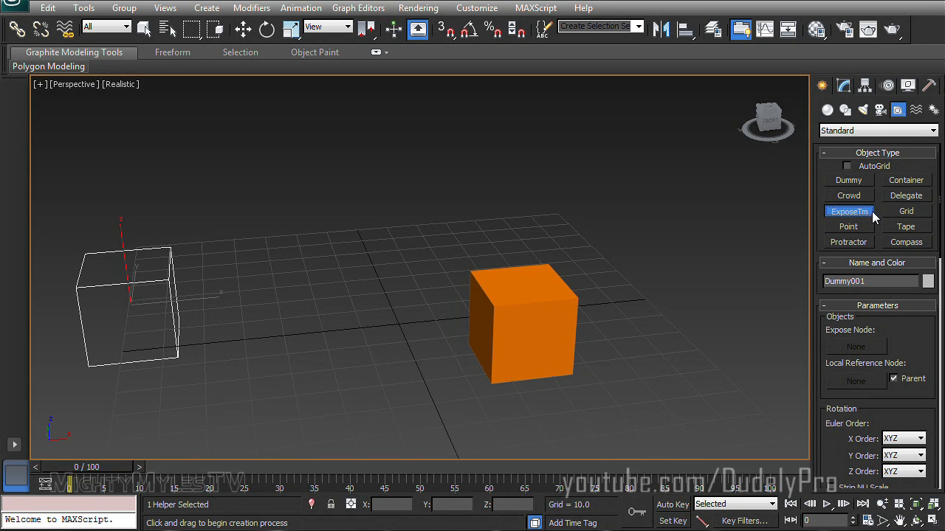
{"action": "mouse_move", "coordinate": [286, 308]}
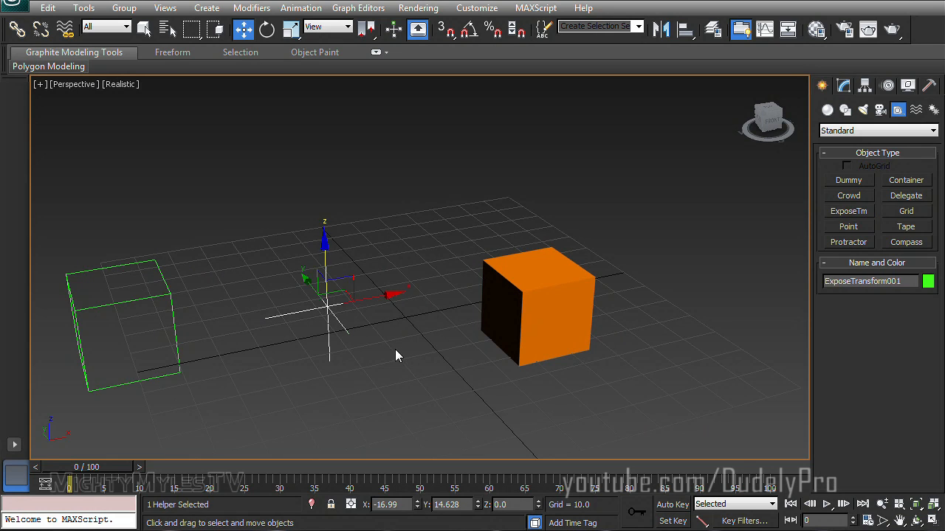
{"action": "left_click", "coordinate": [398, 355]}
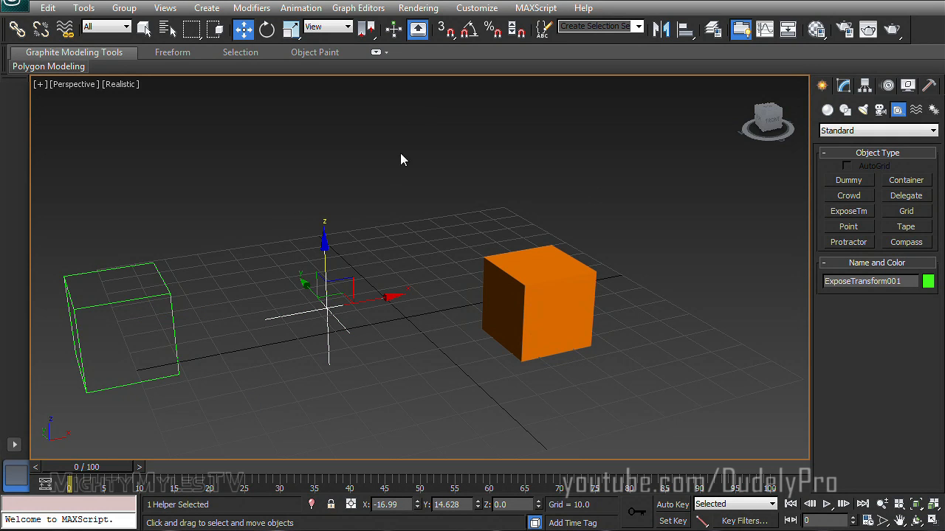
{"action": "mouse_move", "coordinate": [398, 383]}
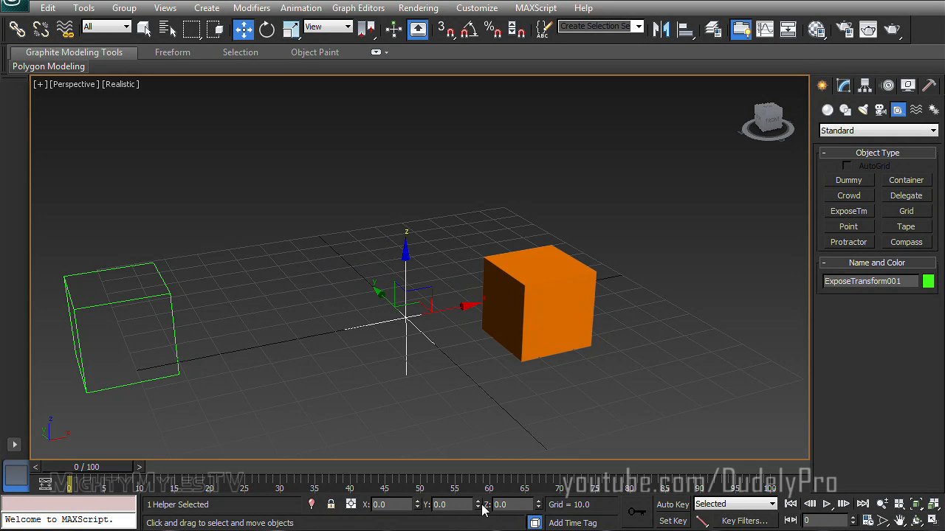
- Set ExposeTransform001's X, Y and Z position to 0
{"action": "left_click", "coordinate": [539, 303]}
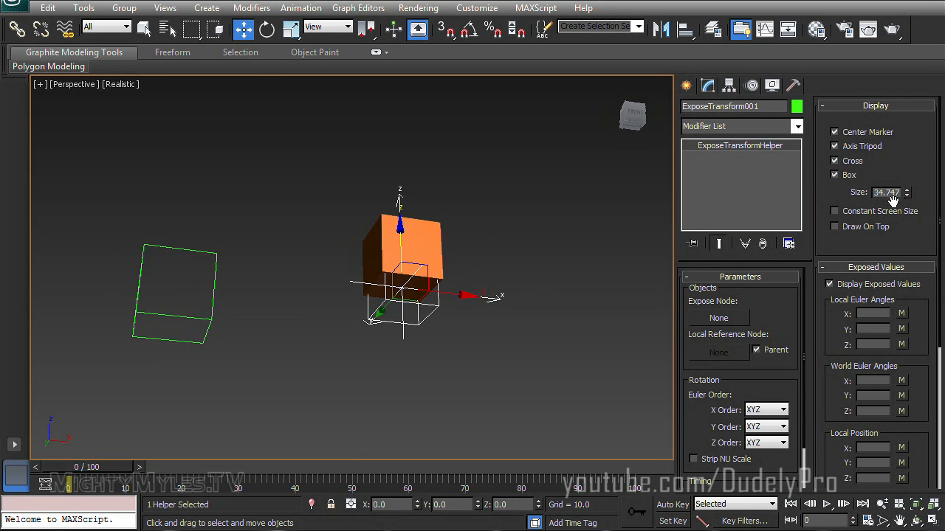
- Lower the helper's display Size to 28.84, showing only its cross
{"action": "left_click_drag", "start_coordinate": [906, 189], "coordinate": [906, 203]}
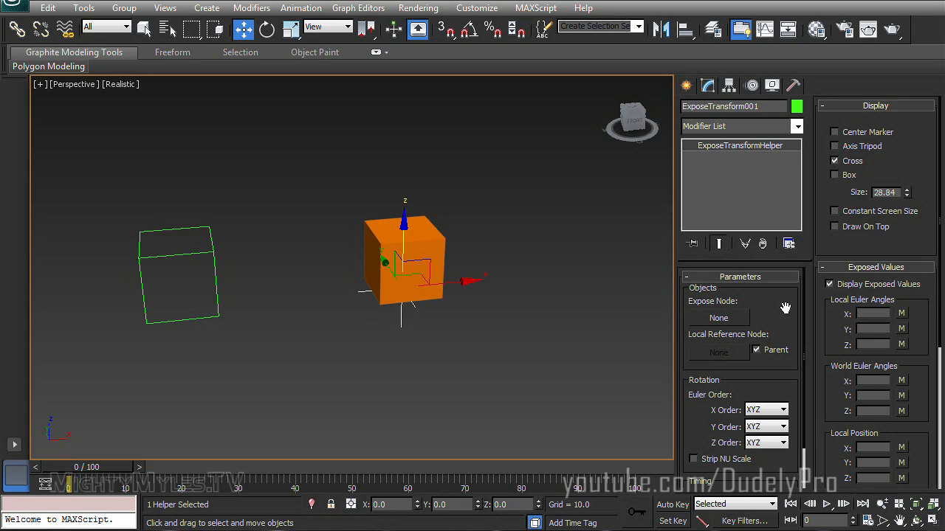
{"action": "mouse_move", "coordinate": [773, 292]}
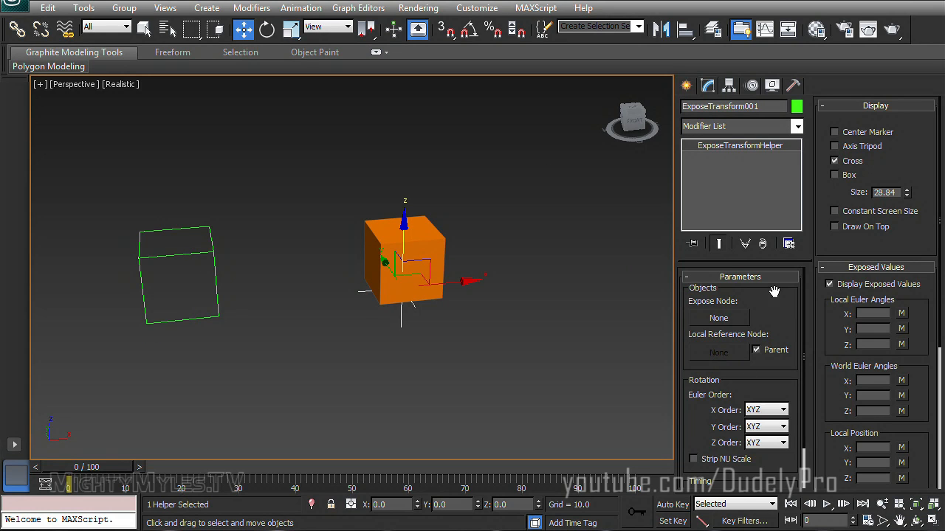
{"action": "mouse_move", "coordinate": [756, 158]}
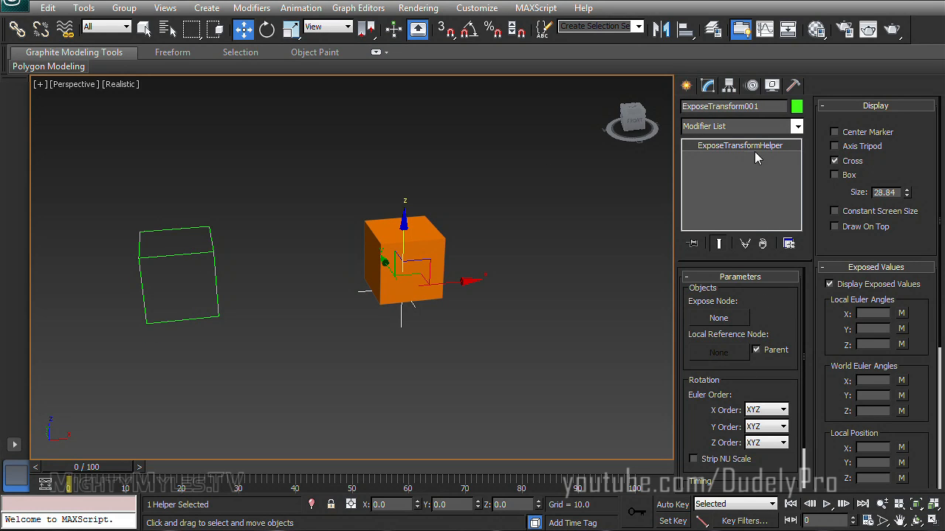
{"action": "mouse_move", "coordinate": [434, 349]}
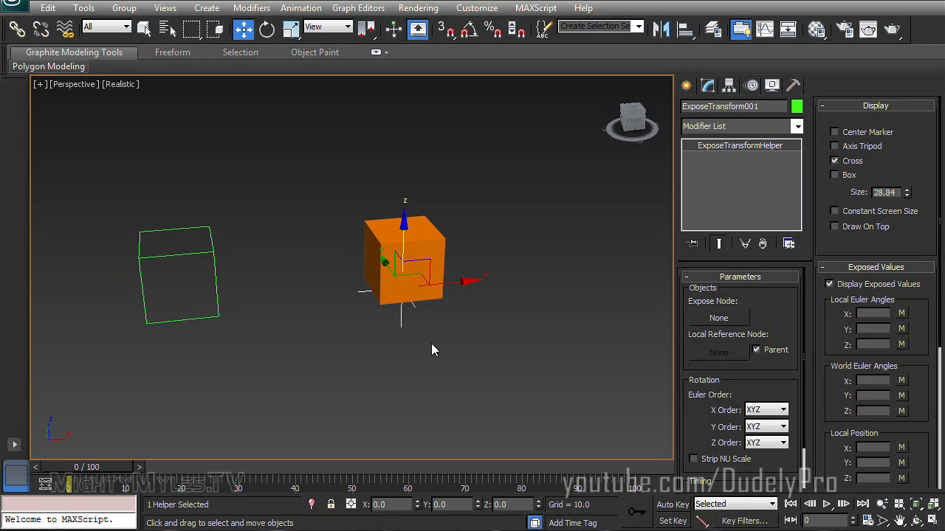
{"action": "mouse_move", "coordinate": [733, 300]}
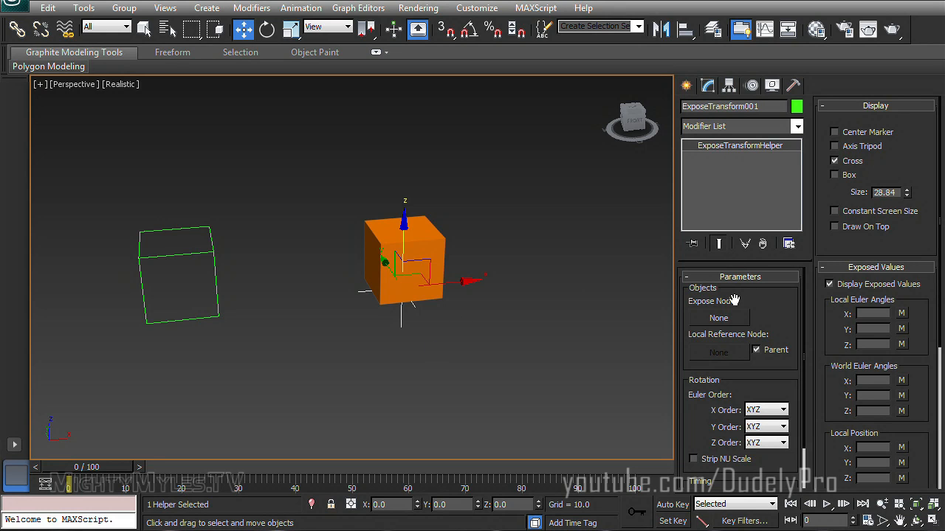
- Set Expose Node to Box001 and Local Reference Node to Dummy001, showing distance 74.543
{"action": "left_click", "coordinate": [717, 318]}
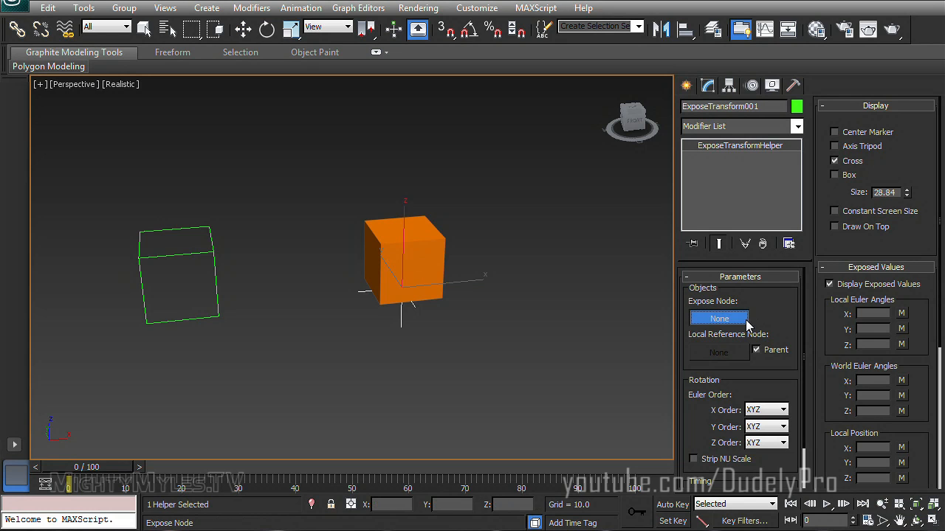
{"action": "mouse_move", "coordinate": [434, 238]}
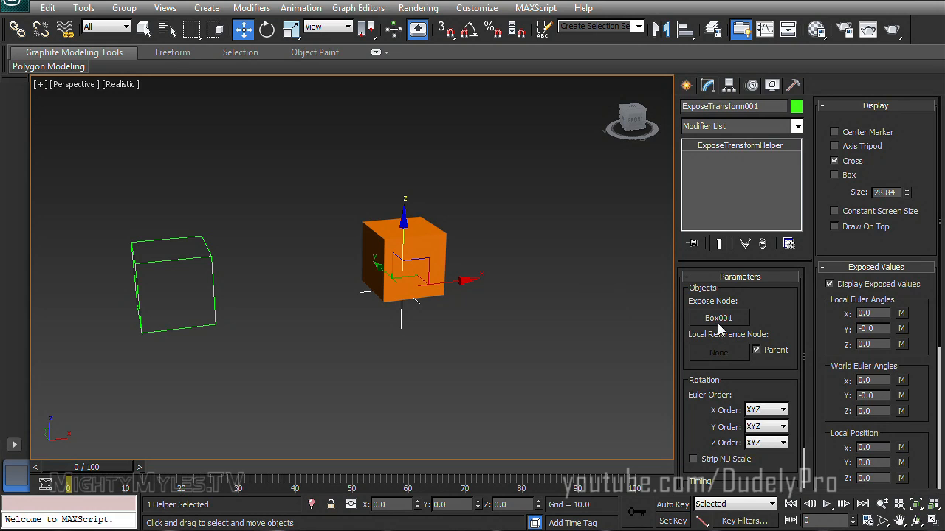
{"action": "mouse_move", "coordinate": [760, 357]}
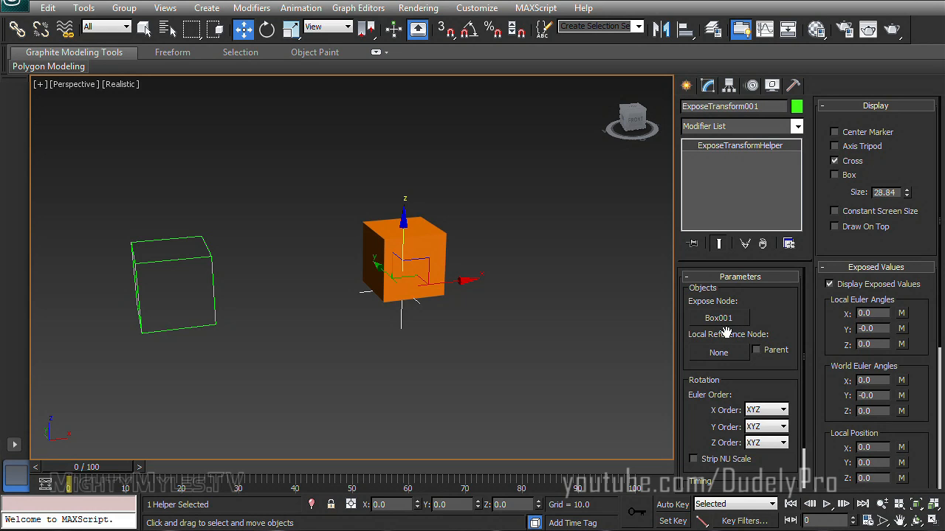
{"action": "left_click", "coordinate": [718, 352]}
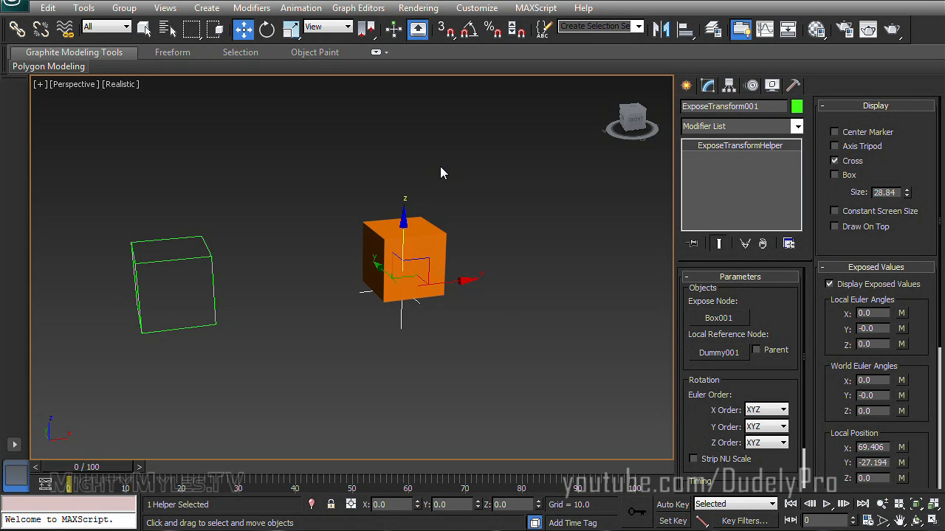
{"action": "mouse_move", "coordinate": [184, 271]}
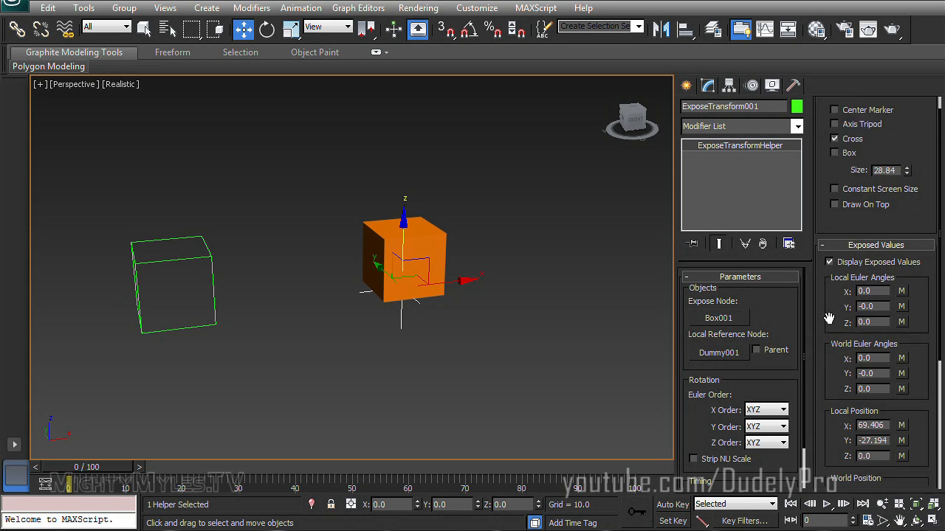
{"action": "scroll", "scroll_direction": "down", "scroll_amount": 3}
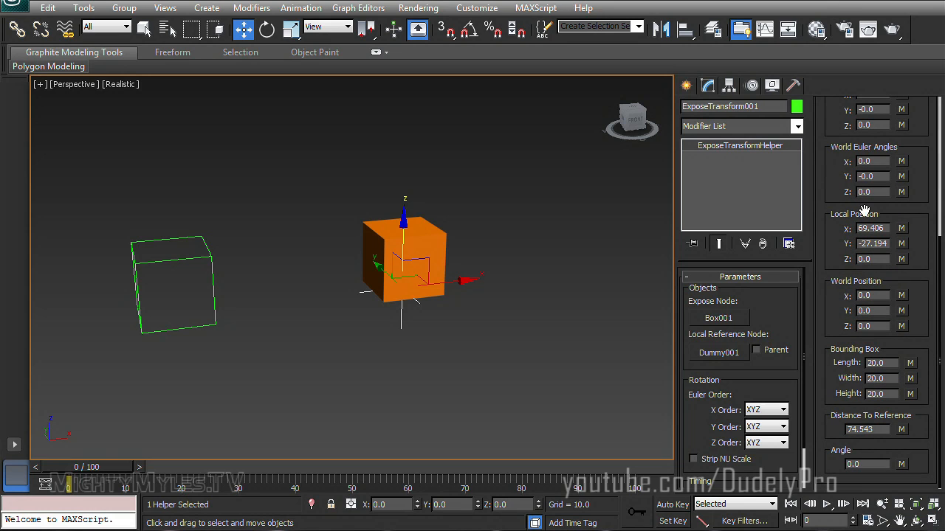
{"action": "mouse_move", "coordinate": [914, 249]}
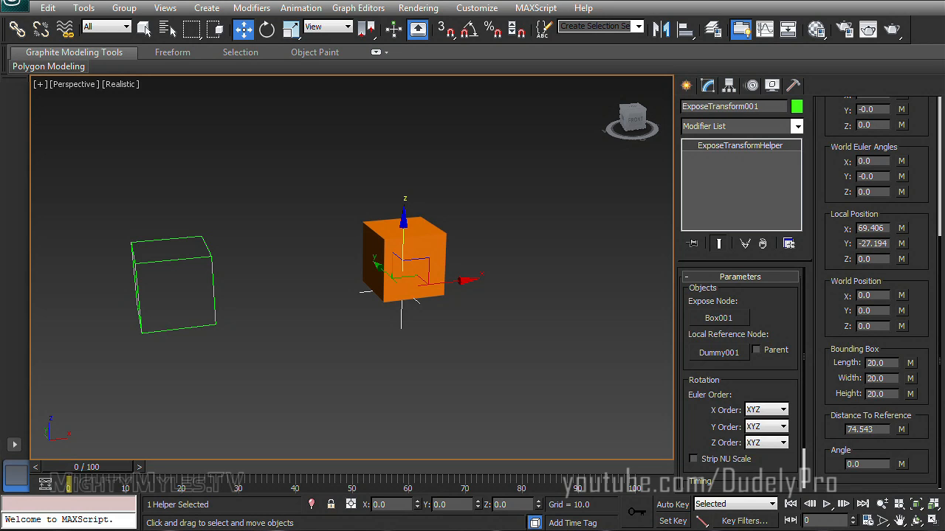
{"action": "mouse_move", "coordinate": [207, 248]}
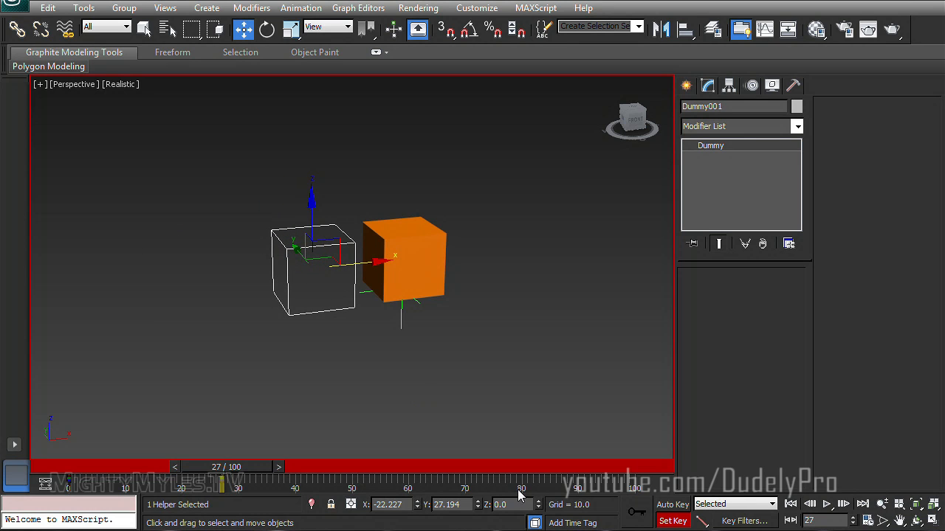
- Scrub the timeline to frame 66, where Distance To Reference reads 140.921
{"action": "left_click_drag", "start_coordinate": [225, 487], "coordinate": [517, 487]}
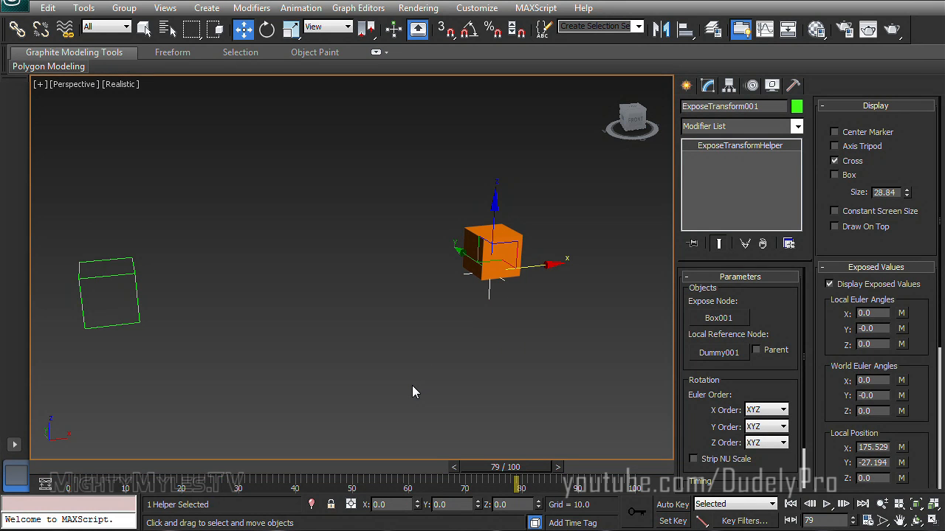
{"action": "scroll", "scroll_direction": "down", "scroll_amount": 3}
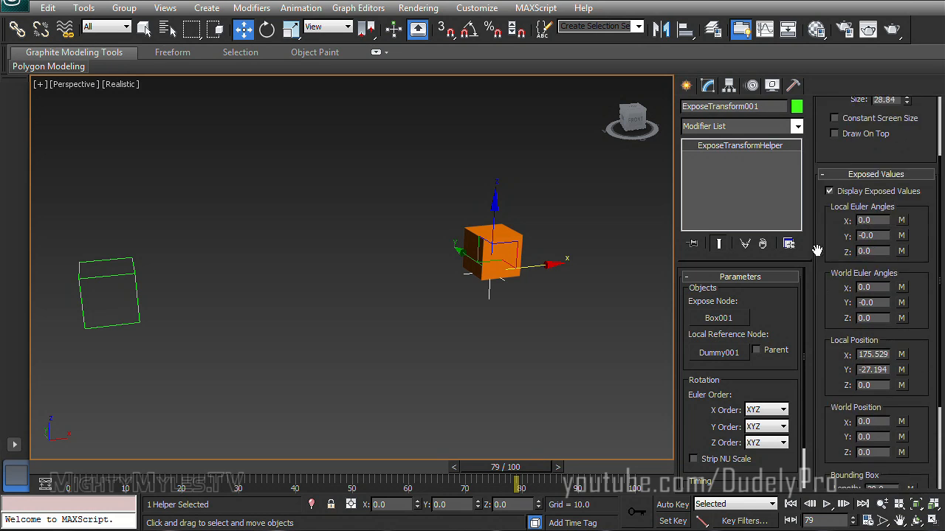
{"action": "scroll", "scroll_direction": "down", "scroll_amount": 3}
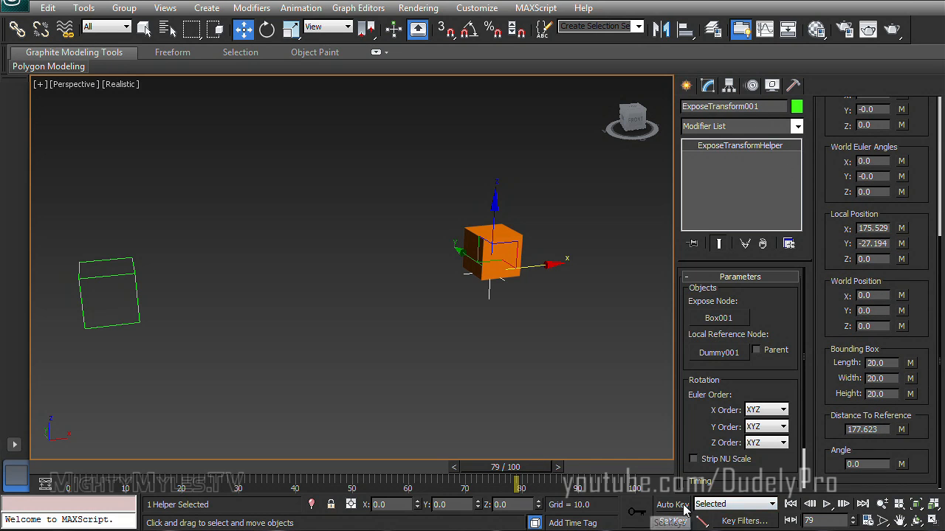
{"action": "left_click", "coordinate": [826, 504]}
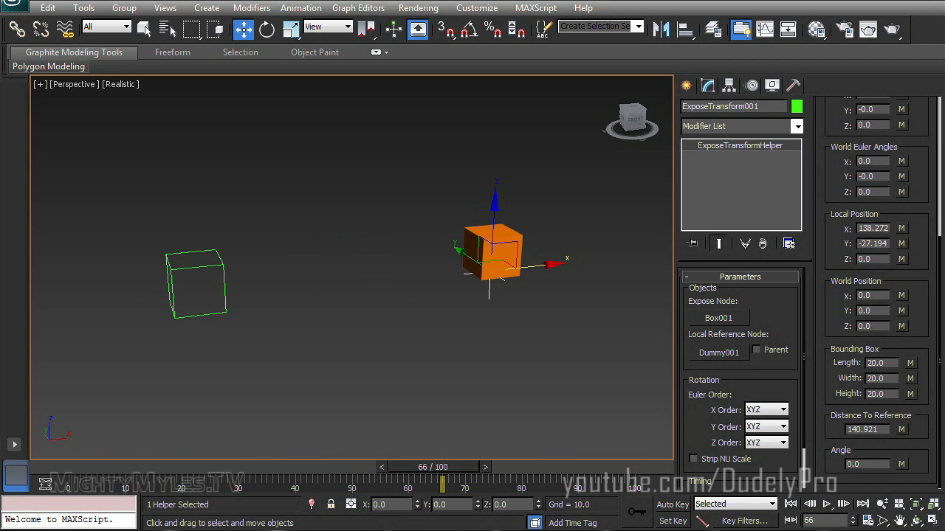
{"action": "mouse_move", "coordinate": [251, 140]}
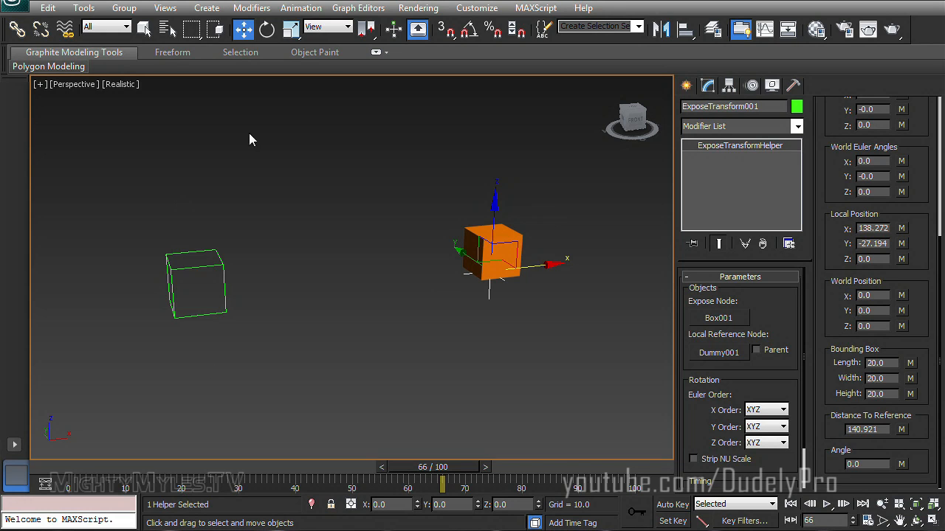
{"action": "mouse_move", "coordinate": [424, 255]}
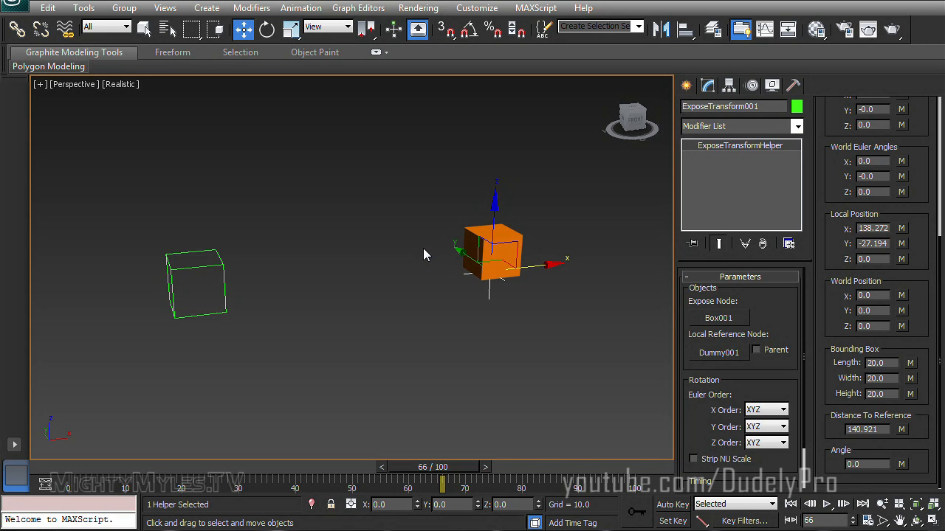
- Select Box001, move to a later frame and start wiring its Height
{"action": "left_click", "coordinate": [495, 255]}
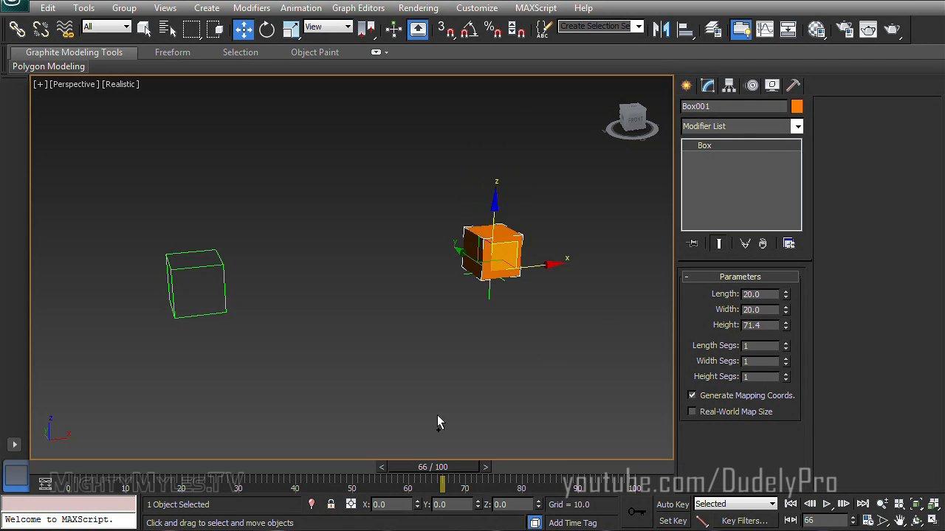
{"action": "left_click_drag", "start_coordinate": [443, 485], "coordinate": [330, 484]}
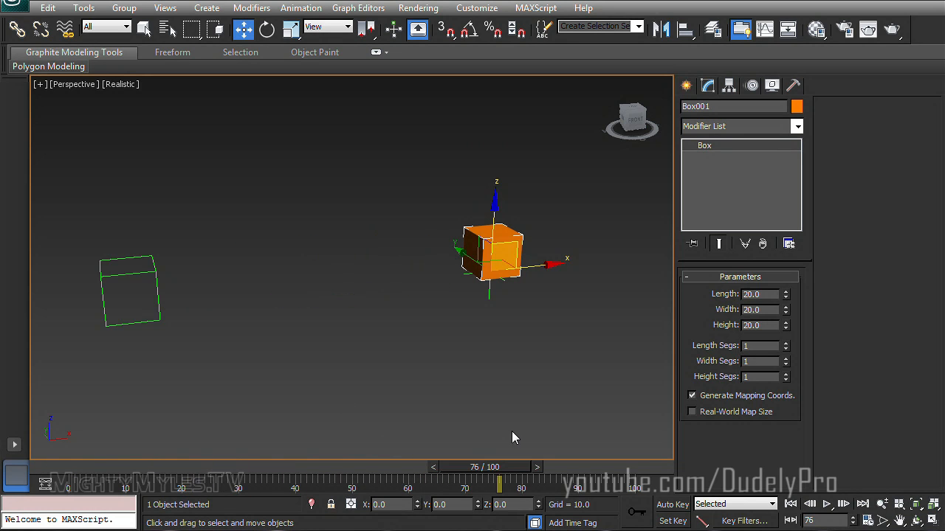
{"action": "mouse_move", "coordinate": [507, 242]}
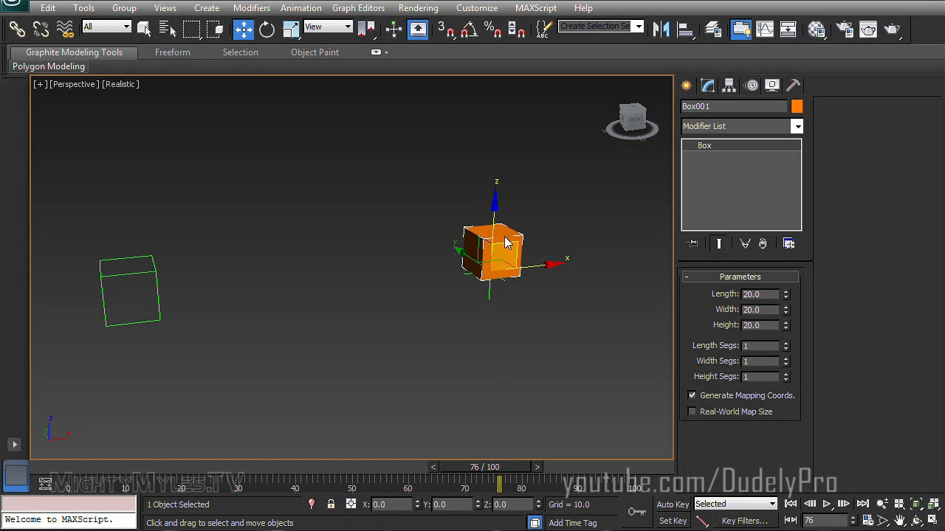
{"action": "right_click", "coordinate": [505, 242]}
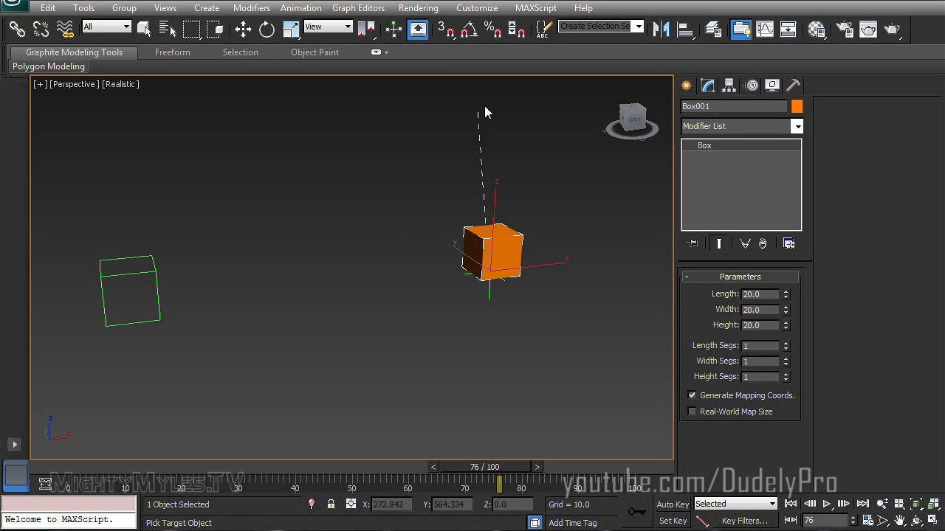
{"action": "mouse_move", "coordinate": [623, 225]}
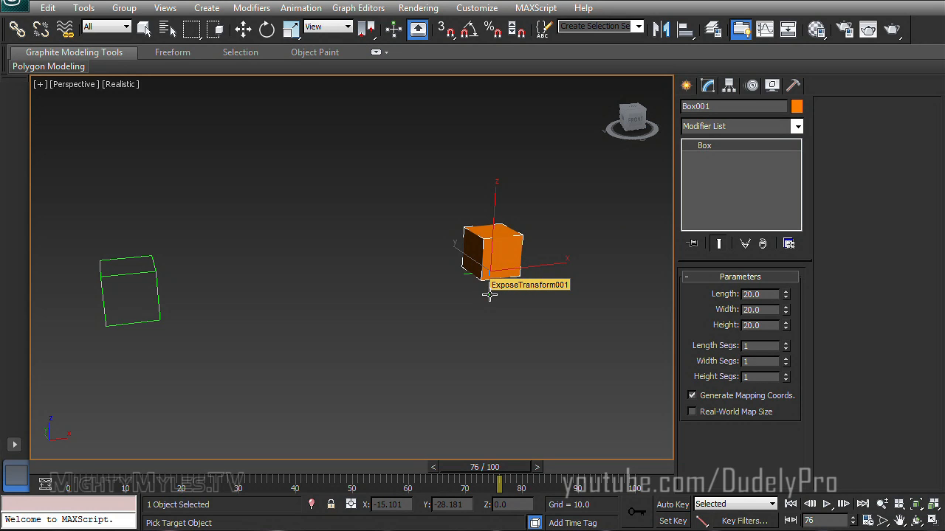
- Connect ExposeTransform001's Distance to drive Box001's Height one way
{"action": "right_click", "coordinate": [490, 295]}
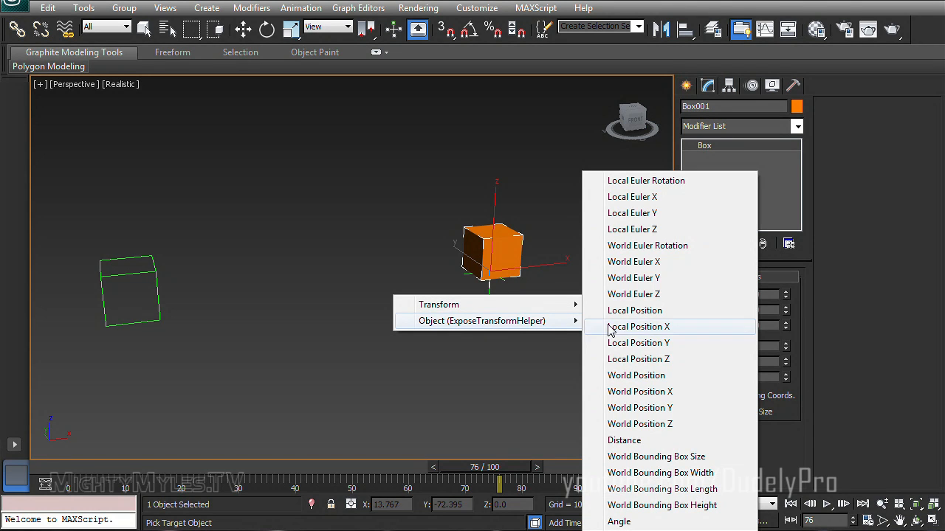
{"action": "mouse_move", "coordinate": [616, 440]}
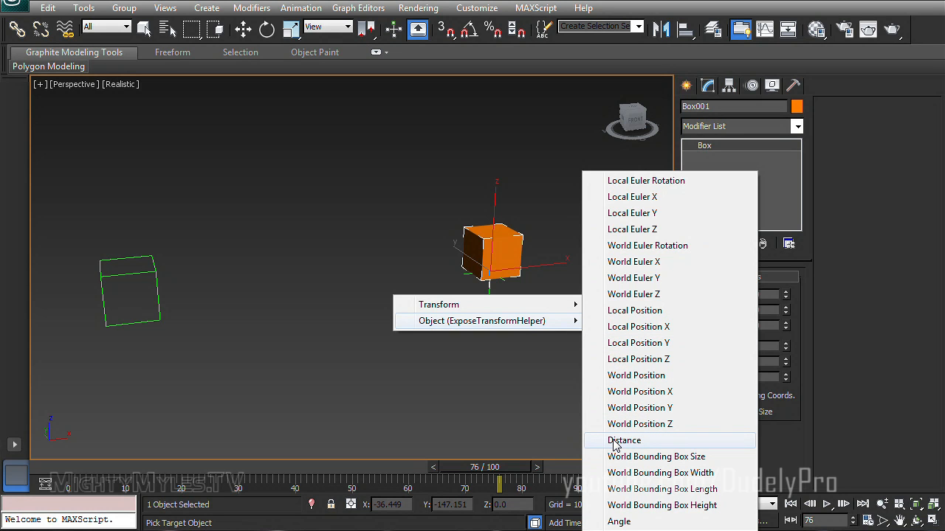
{"action": "left_click", "coordinate": [624, 440]}
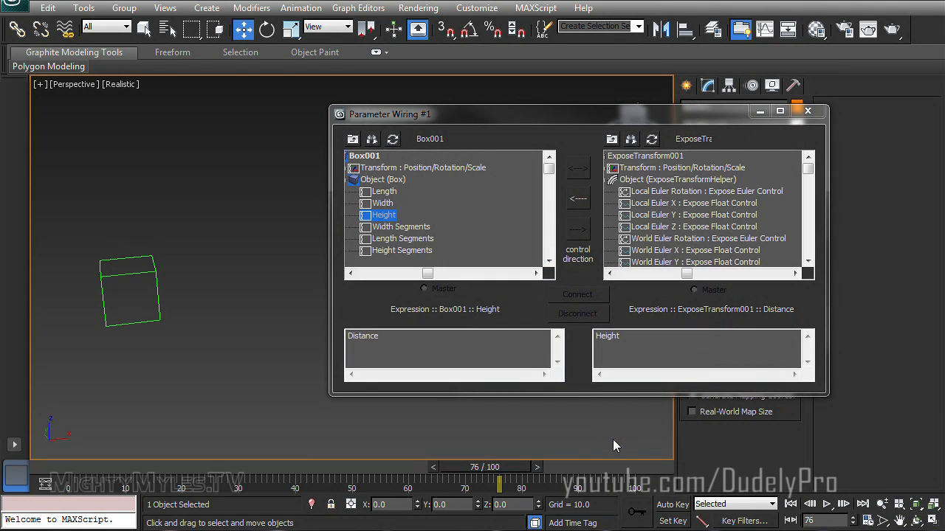
{"action": "mouse_move", "coordinate": [596, 124]}
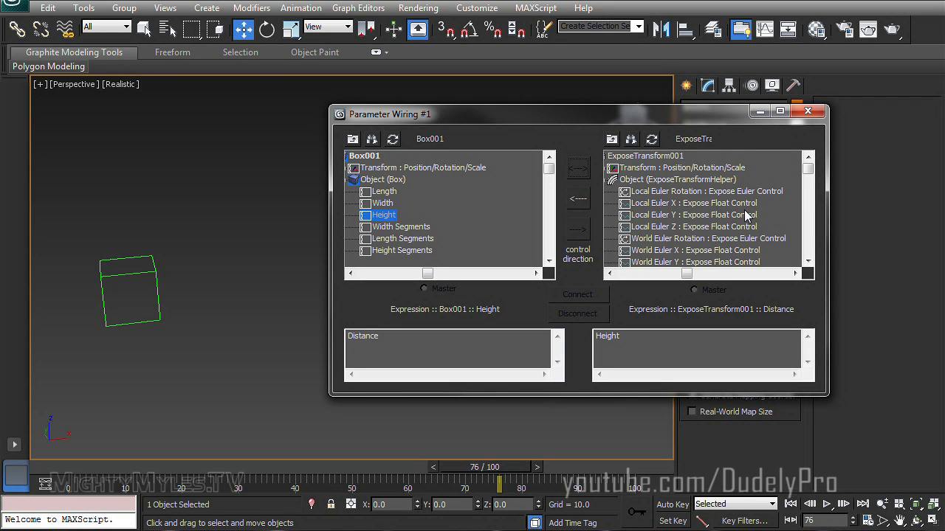
{"action": "mouse_move", "coordinate": [406, 155]}
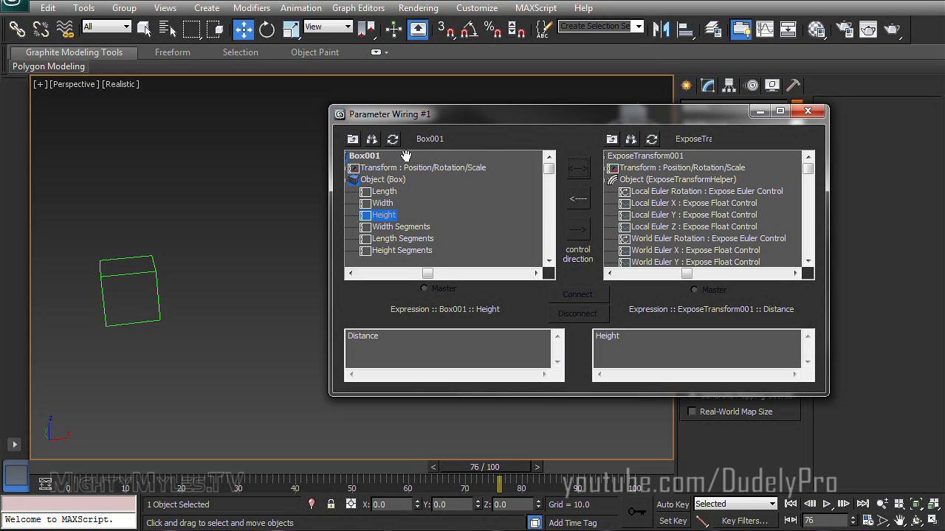
{"action": "left_click", "coordinate": [578, 198]}
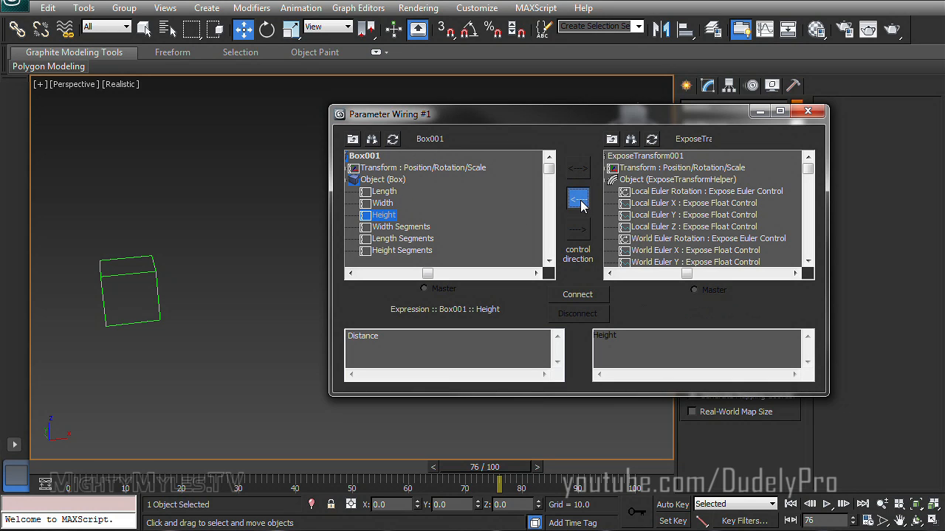
{"action": "mouse_move", "coordinate": [565, 205]}
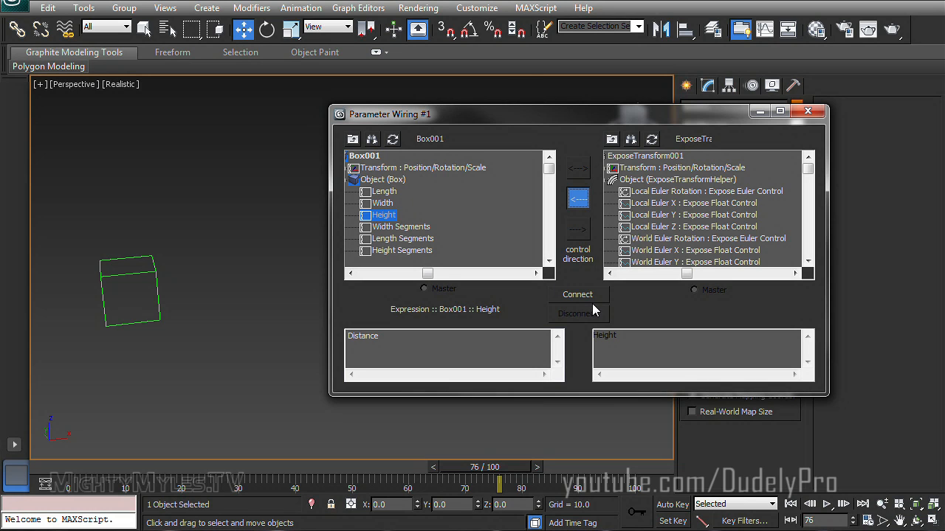
{"action": "left_click", "coordinate": [577, 294]}
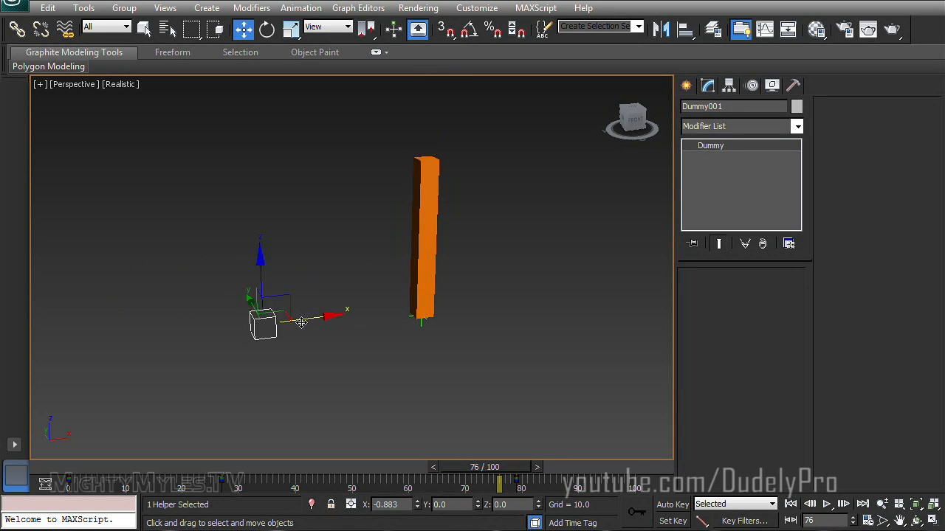
- Drag Dummy001 near and away from Box001 to watch its height change
{"action": "left_click_drag", "start_coordinate": [301, 322], "coordinate": [416, 286]}
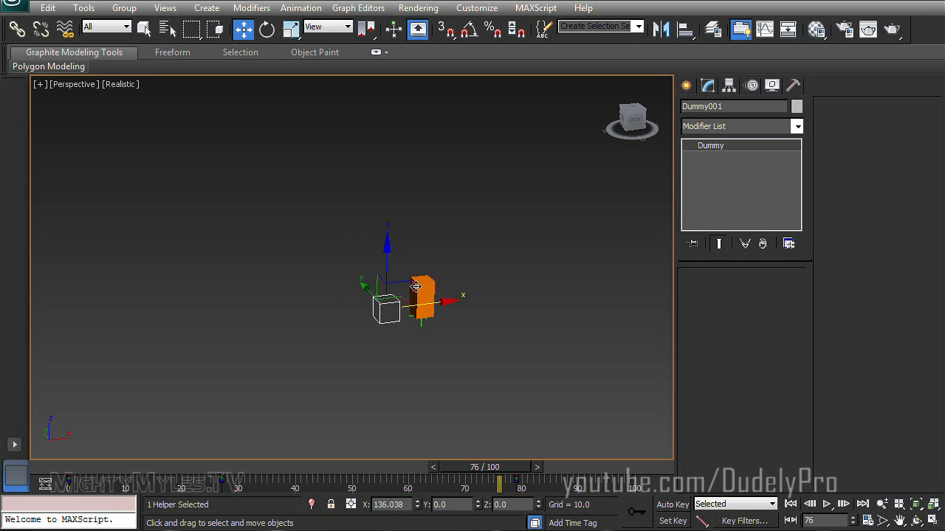
{"action": "left_click_drag", "start_coordinate": [415, 301], "coordinate": [419, 299]}
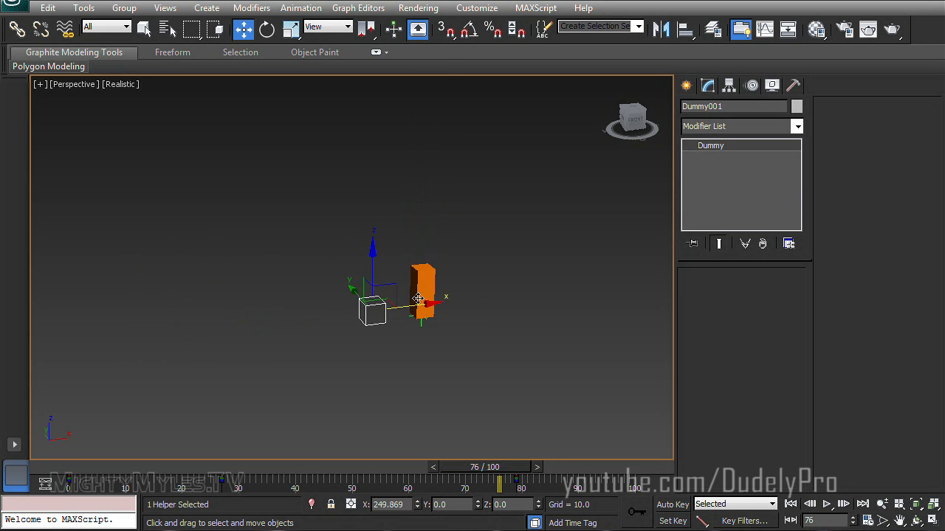
{"action": "left_click_drag", "start_coordinate": [417, 299], "coordinate": [372, 301]}
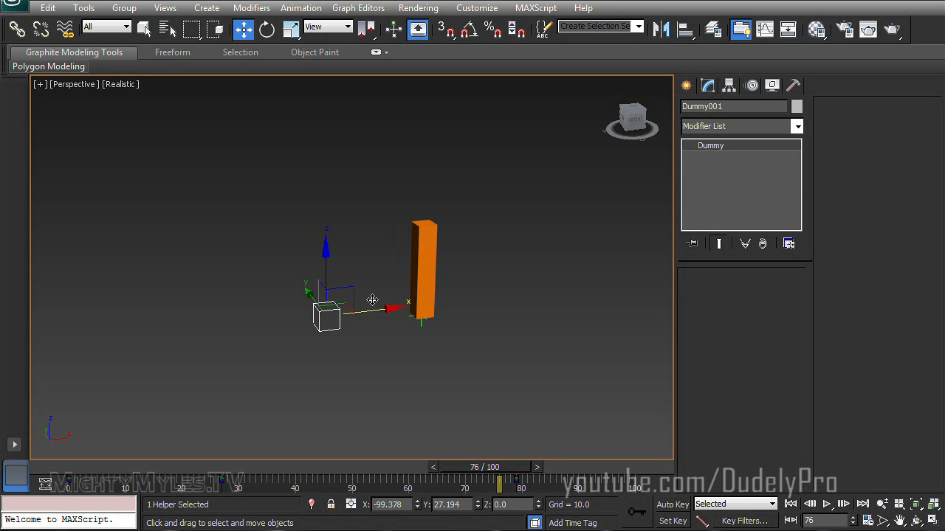
{"action": "mouse_move", "coordinate": [464, 358]}
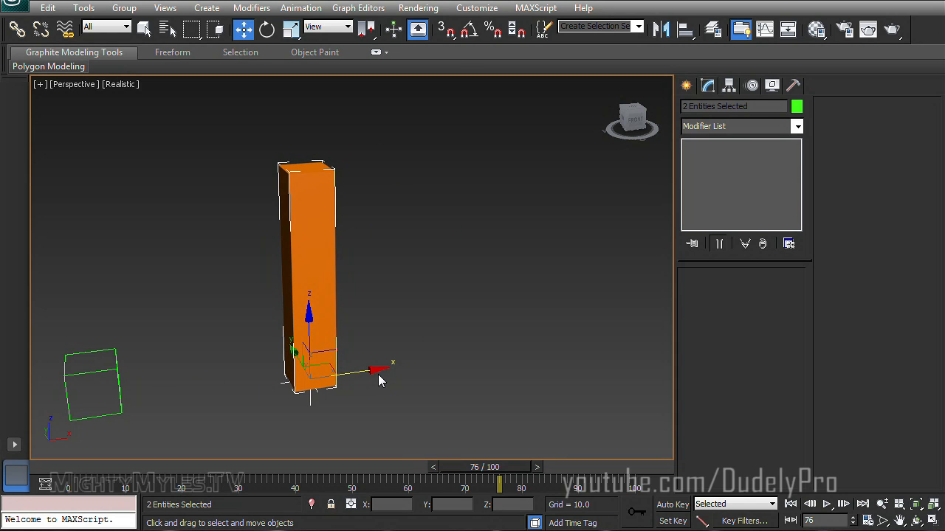
- Shift-drag the box and helper along X to make 10 copies
{"action": "left_click_drag", "start_coordinate": [378, 370], "coordinate": [417, 361]}
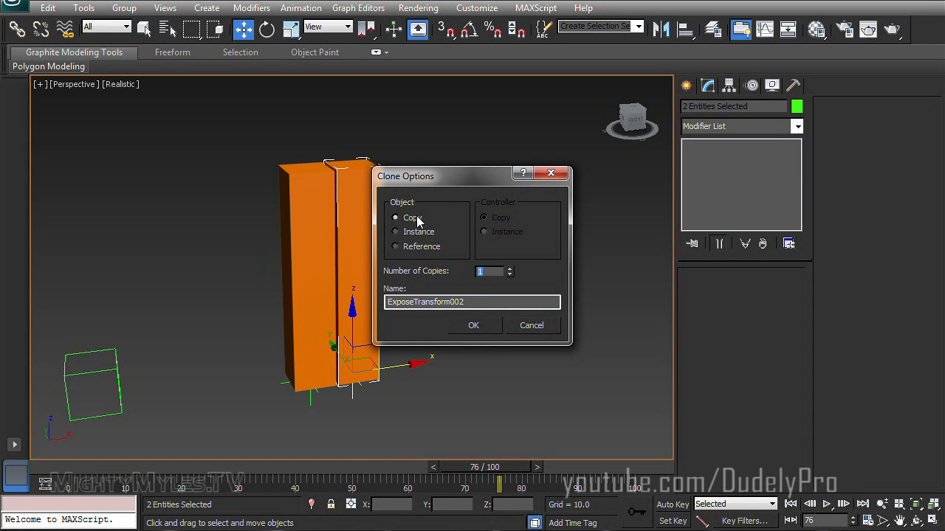
{"action": "type", "text": "10"}
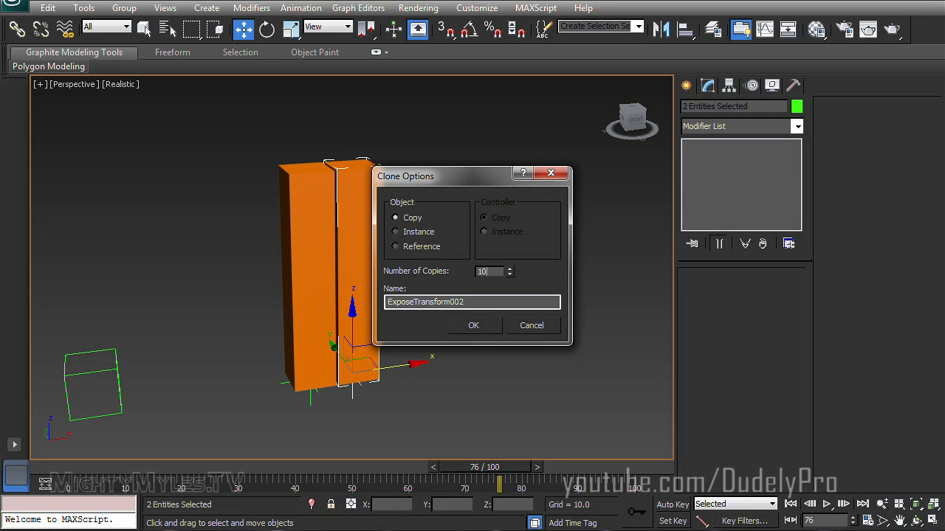
{"action": "left_click", "coordinate": [473, 325]}
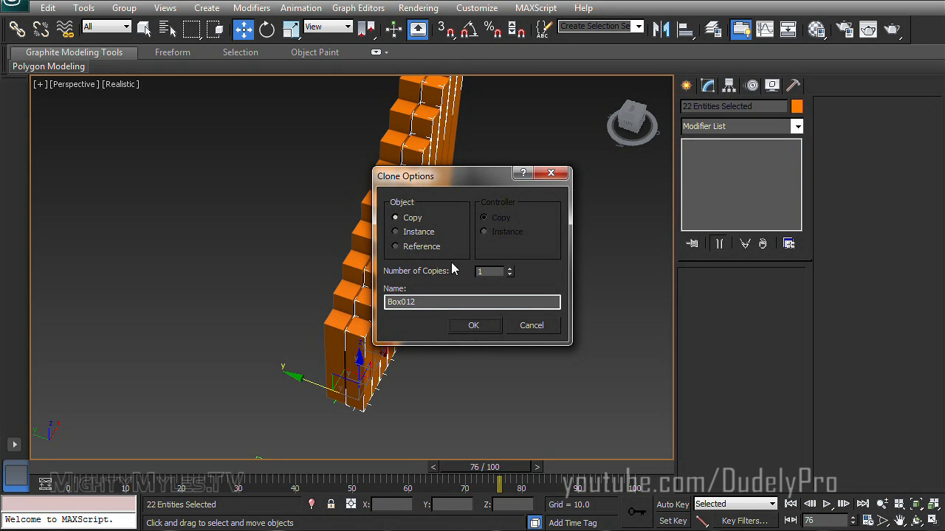
- Copy the row 10 times along Y to complete the 11-by-11 grid
{"action": "type", "text": "10"}
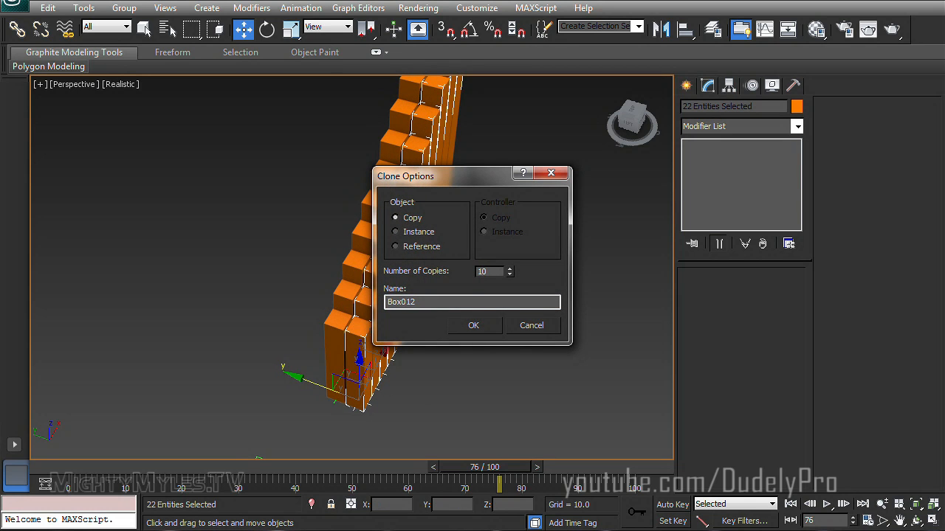
{"action": "left_click", "coordinate": [473, 325]}
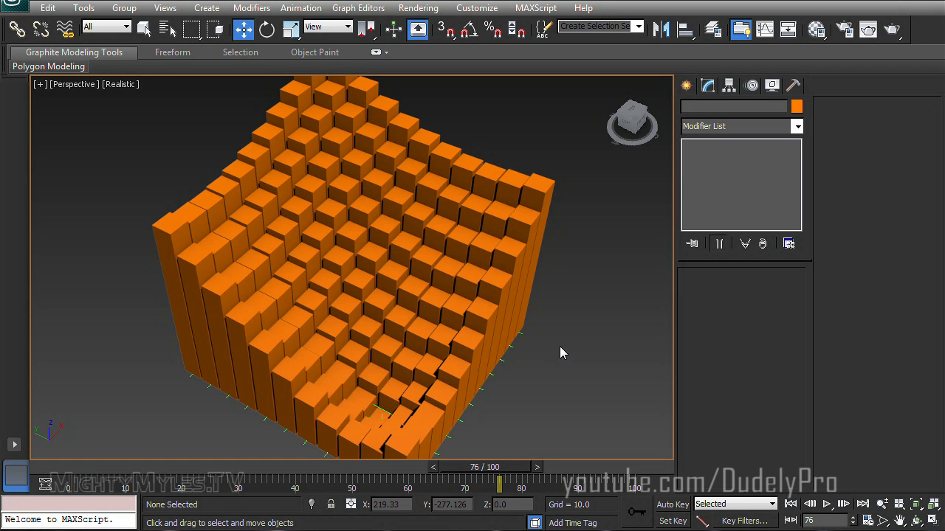
{"action": "mouse_move", "coordinate": [557, 317]}
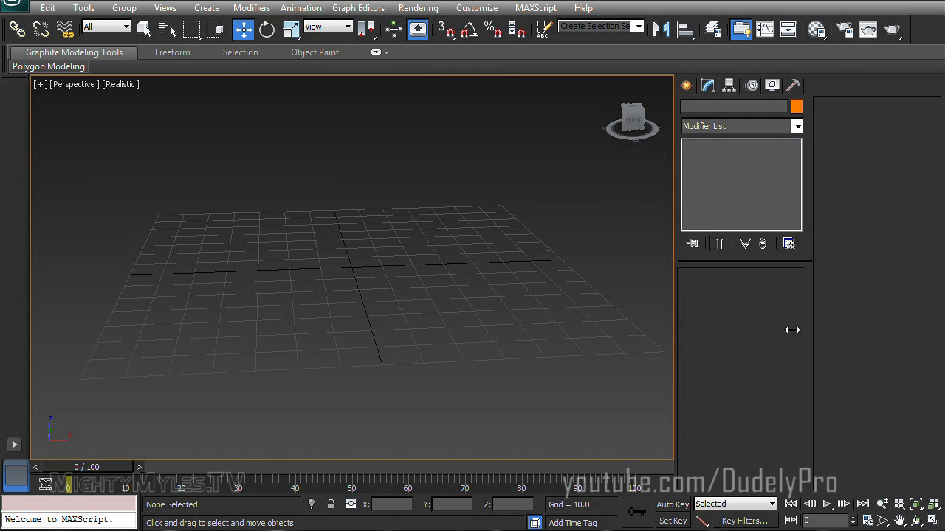
- Draw a standard box primitive on the grid and set its height to 2.0
{"action": "left_click", "coordinate": [822, 85]}
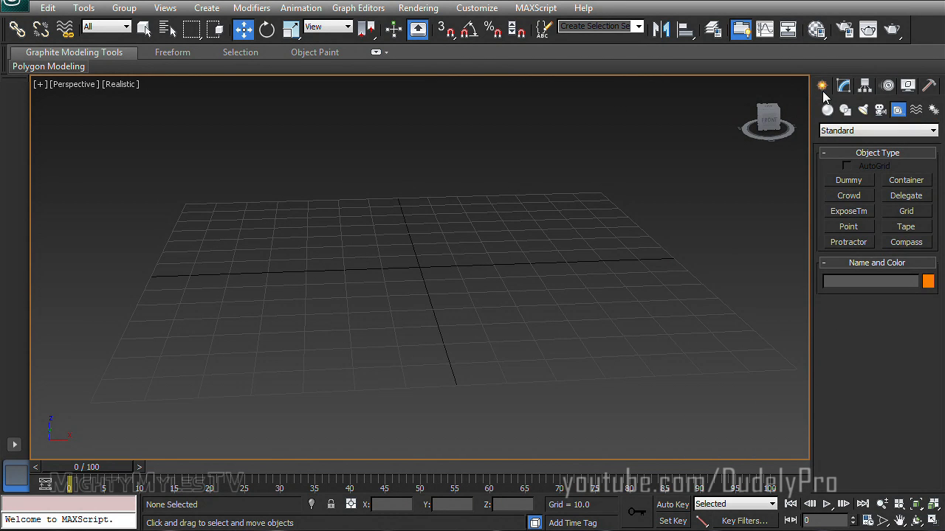
{"action": "left_click", "coordinate": [827, 109]}
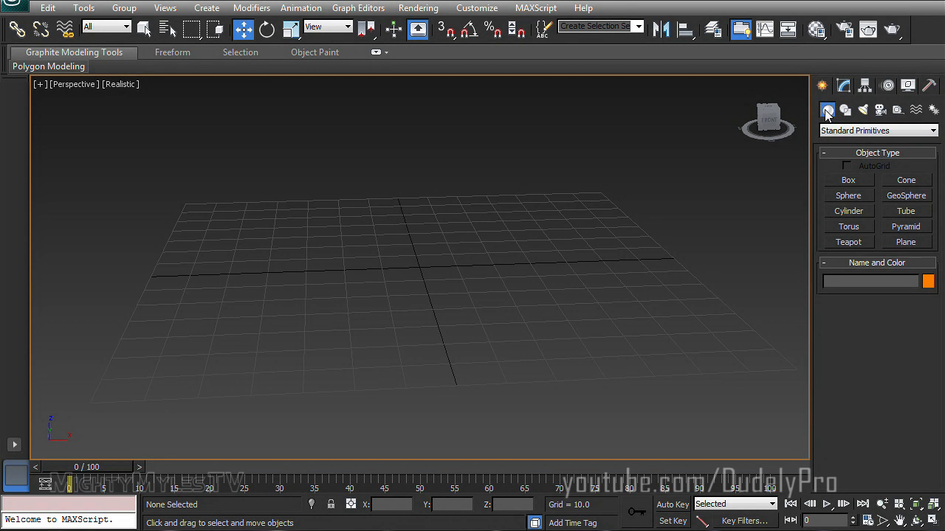
{"action": "left_click_drag", "start_coordinate": [443, 240], "coordinate": [587, 318]}
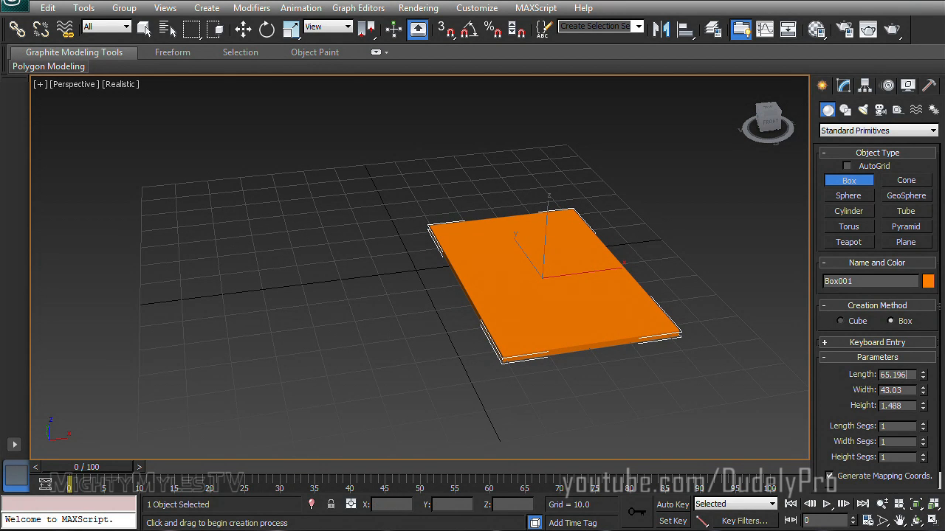
{"action": "left_click", "coordinate": [893, 375]}
{"action": "type", "text": "40"}
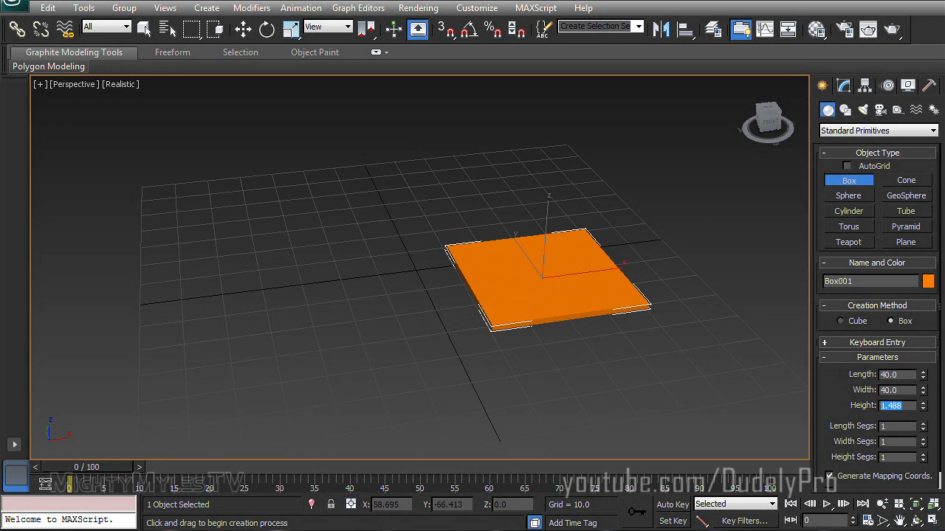
{"action": "type", "text": "2.0"}
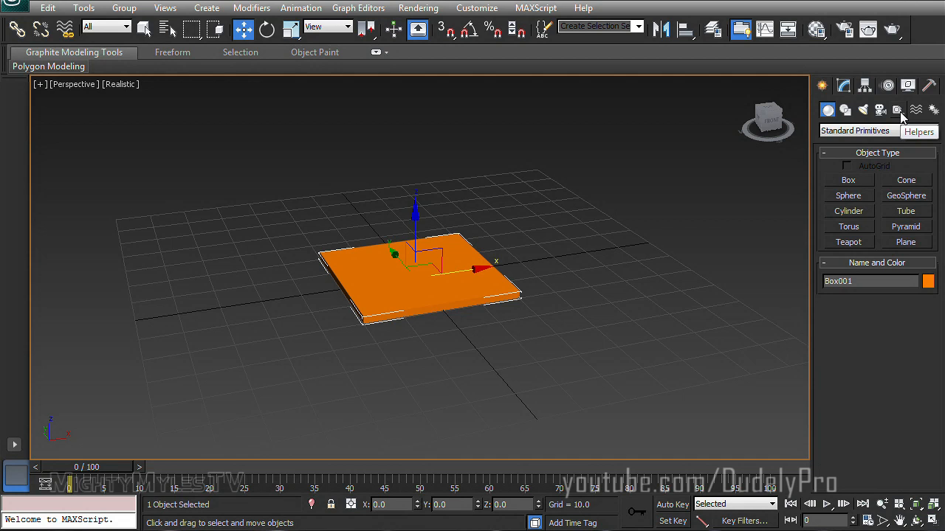
- Place a Dummy and an ExposeTm helper, then set Box001 as the Expose Node
{"action": "left_click", "coordinate": [897, 109]}
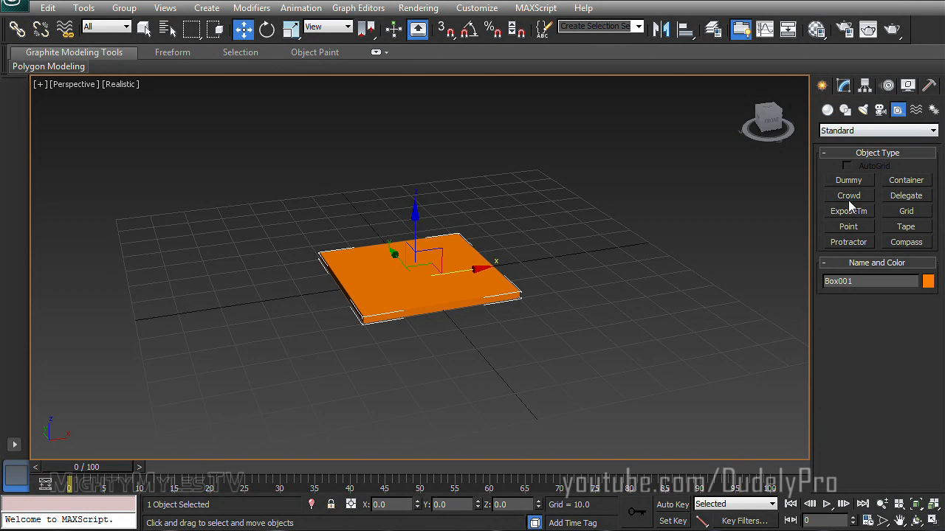
{"action": "left_click", "coordinate": [848, 179]}
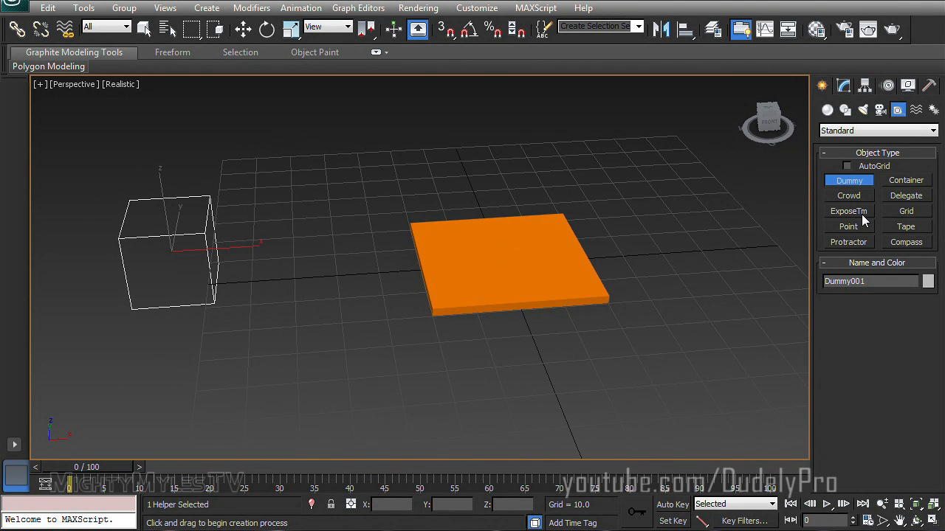
{"action": "left_click", "coordinate": [848, 211]}
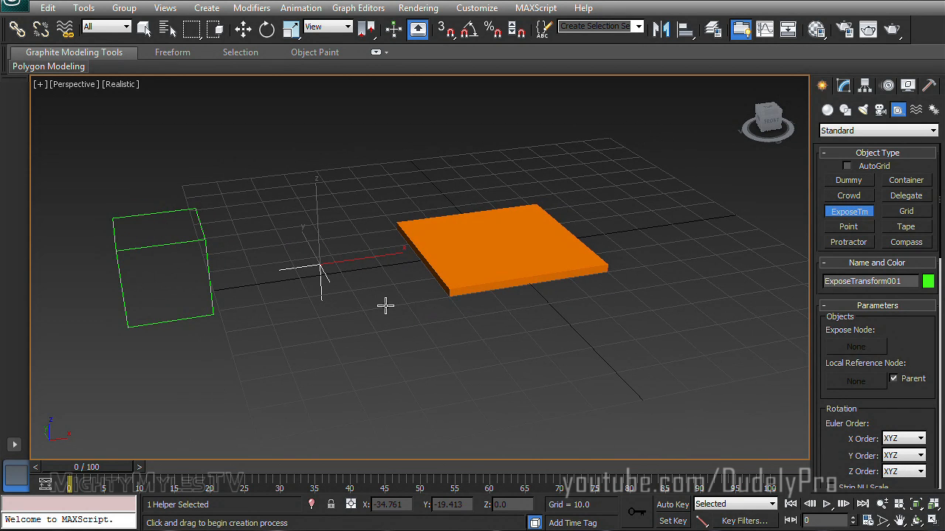
{"action": "left_click", "coordinate": [242, 30]}
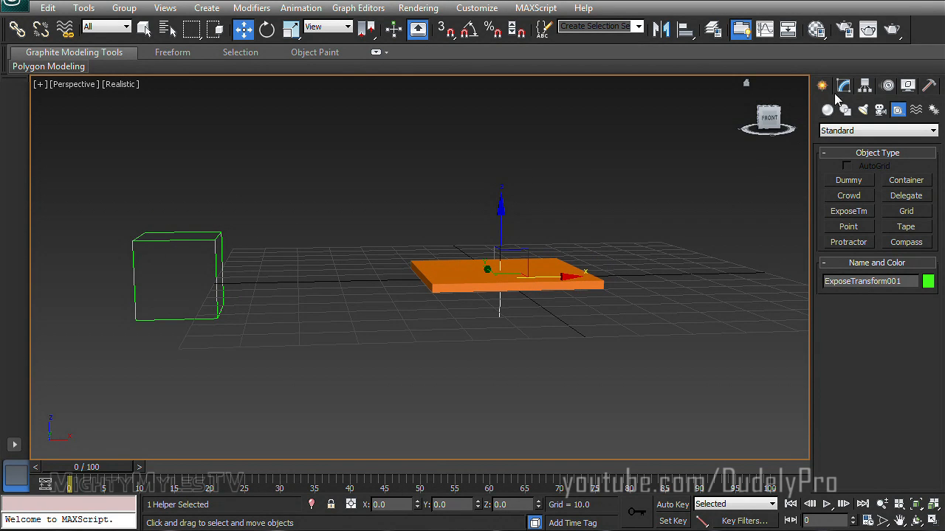
{"action": "left_click", "coordinate": [843, 85]}
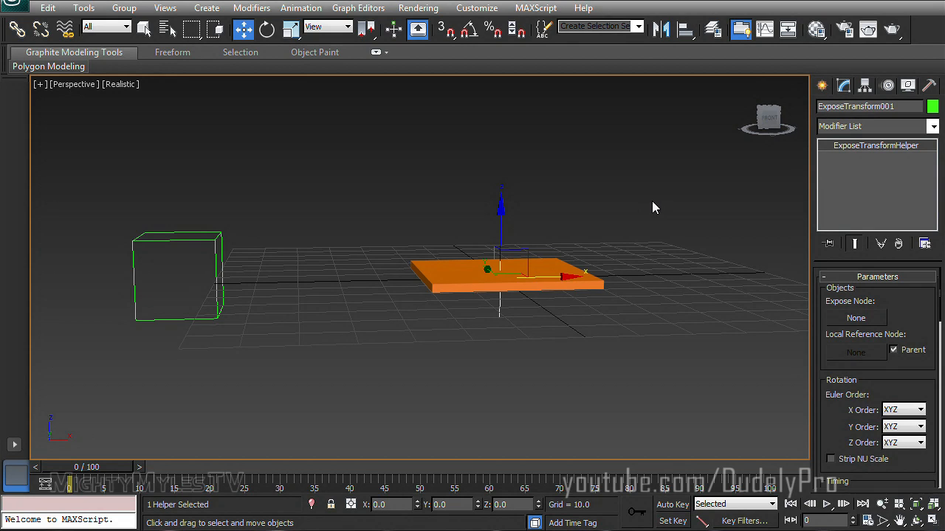
{"action": "mouse_move", "coordinate": [878, 329]}
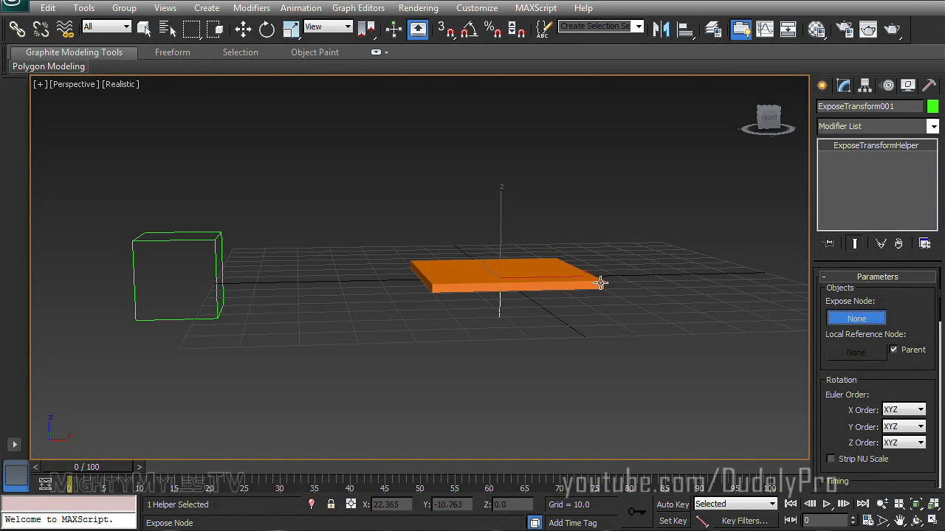
{"action": "left_click", "coordinate": [856, 318]}
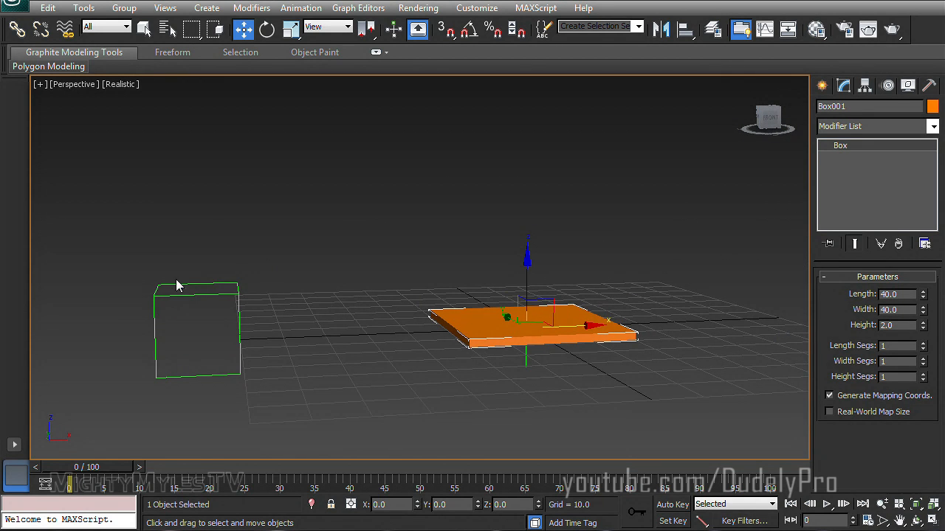
{"action": "mouse_move", "coordinate": [528, 273]}
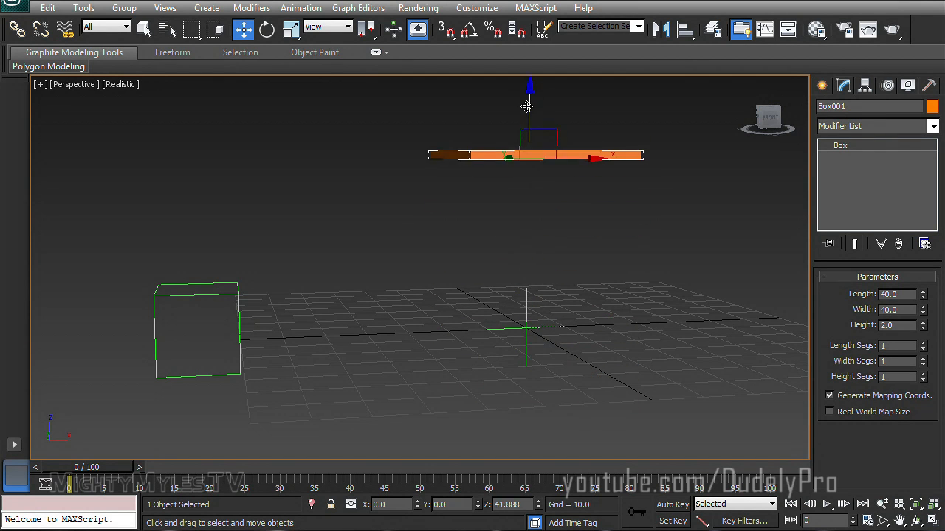
- Wire Box001's Transform Z Position to ExposeTransform001's Object > Distance parameter
{"action": "left_click_drag", "start_coordinate": [528, 107], "coordinate": [492, 236]}
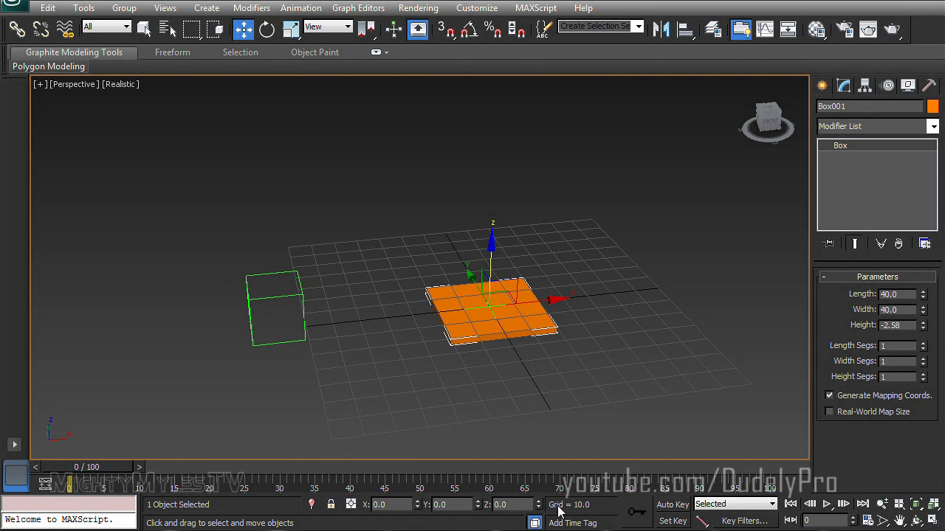
{"action": "left_click_drag", "start_coordinate": [557, 513], "coordinate": [609, 350]}
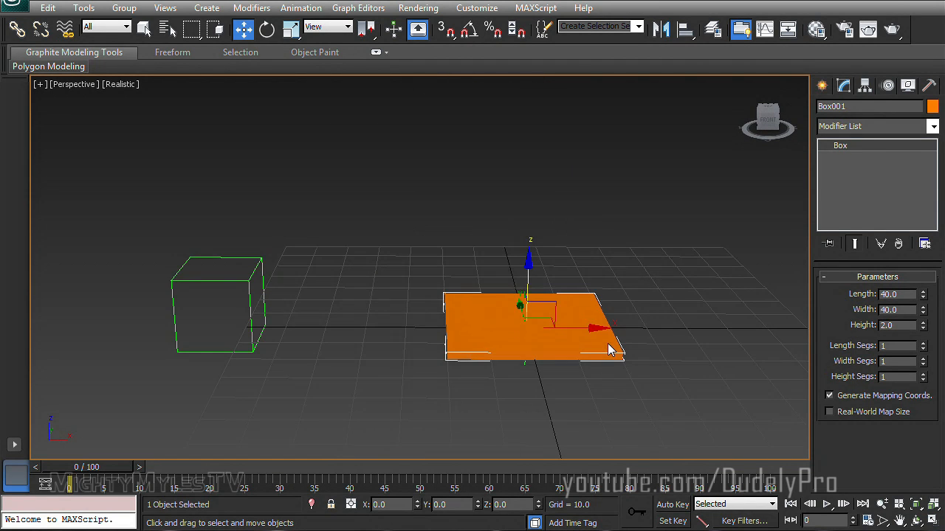
{"action": "mouse_move", "coordinate": [587, 389]}
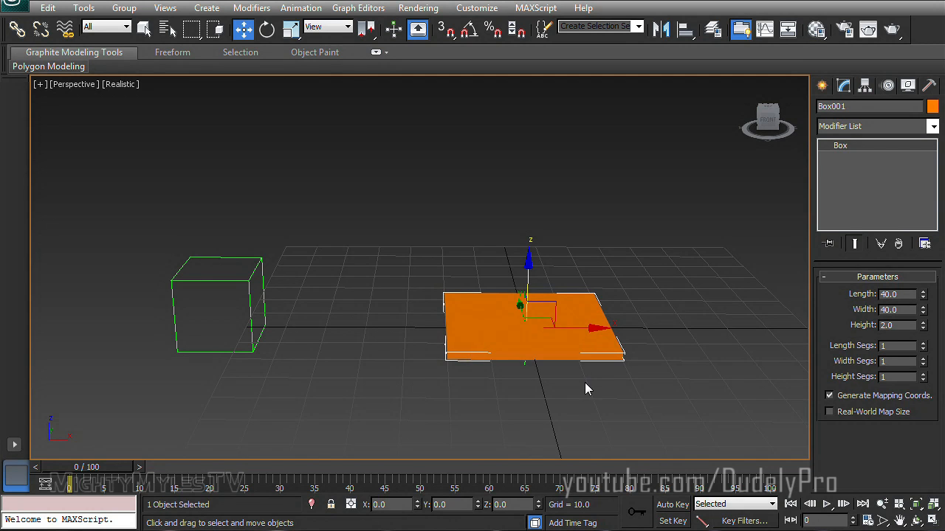
{"action": "left_click_drag", "start_coordinate": [587, 389], "coordinate": [533, 334]}
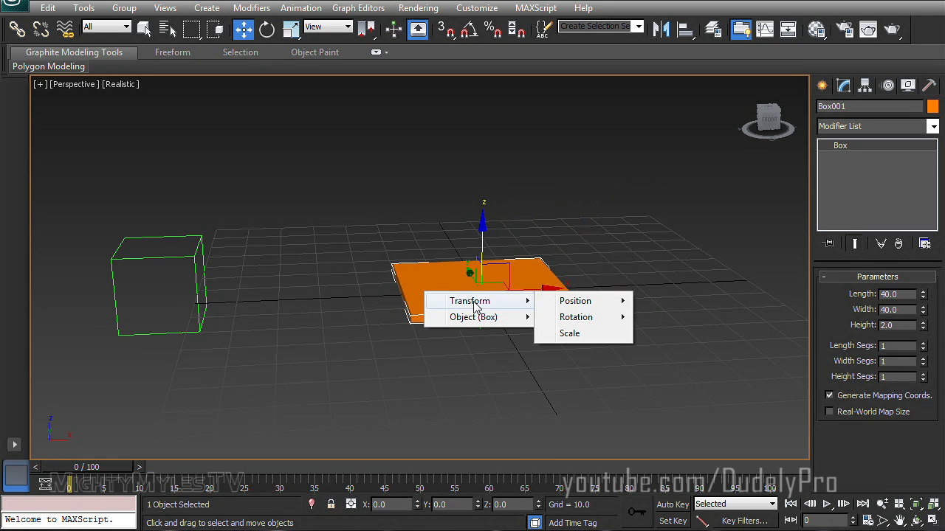
{"action": "mouse_move", "coordinate": [575, 301]}
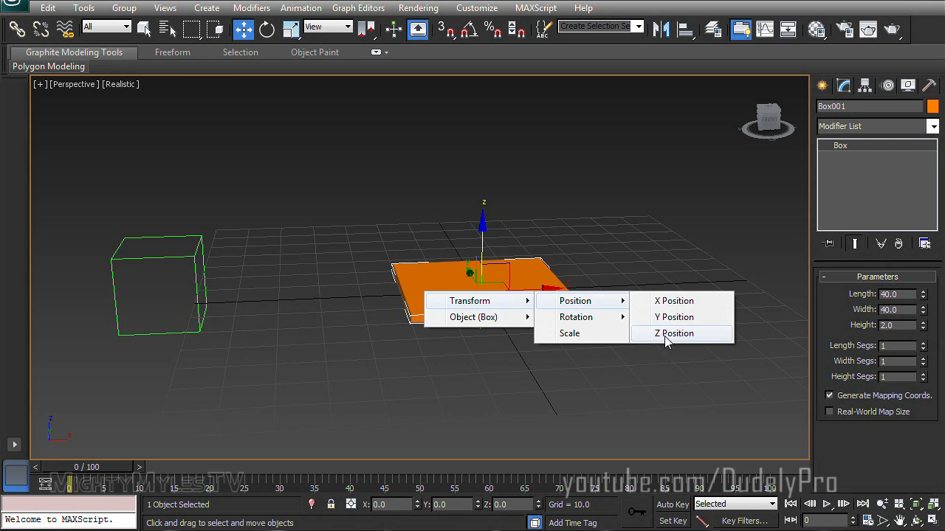
{"action": "left_click", "coordinate": [673, 332]}
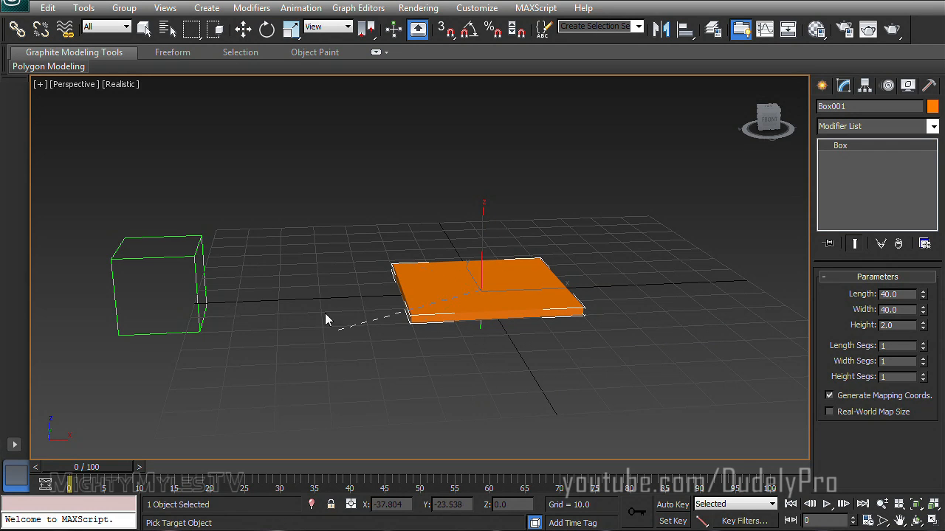
{"action": "left_click_drag", "start_coordinate": [328, 320], "coordinate": [490, 330]}
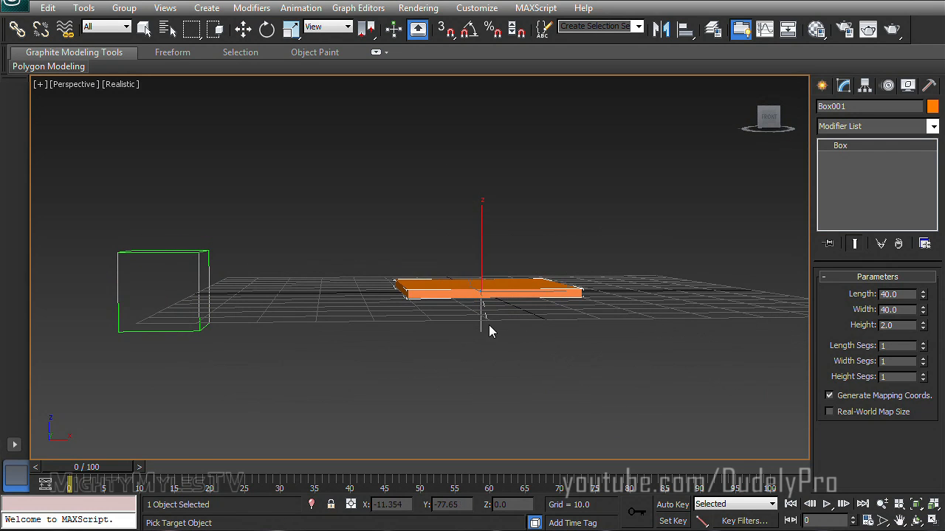
{"action": "right_click", "coordinate": [484, 327]}
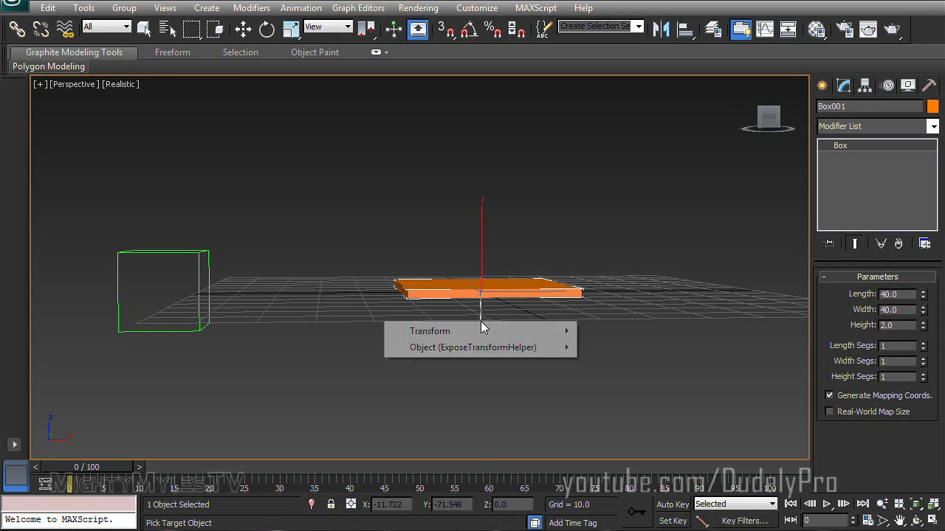
{"action": "left_click", "coordinate": [473, 346]}
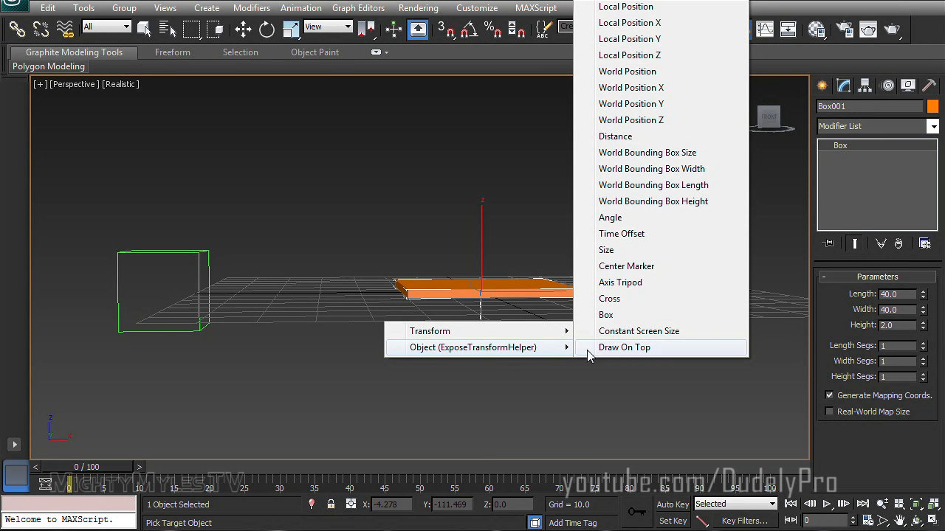
{"action": "left_click", "coordinate": [615, 136]}
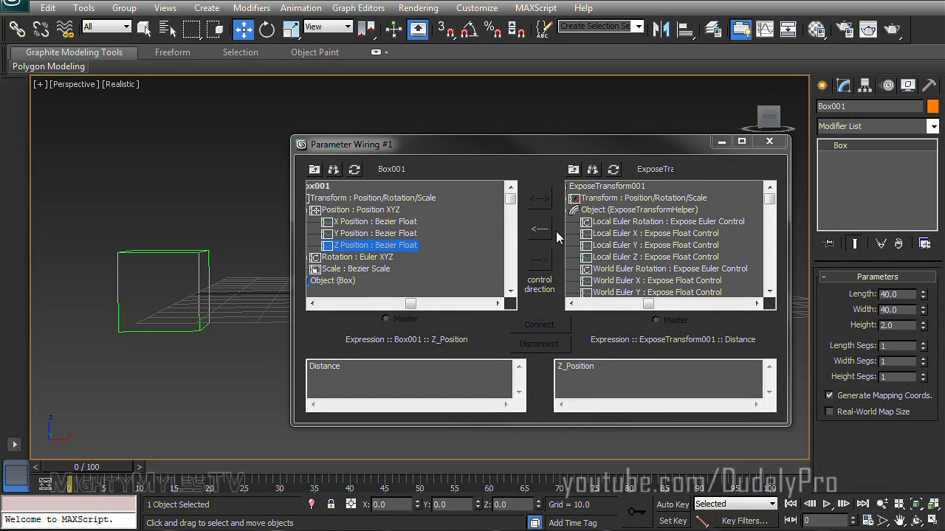
- Set the wiring arrow so Distance drives the box's Z position, and connect
{"action": "left_click", "coordinate": [540, 229]}
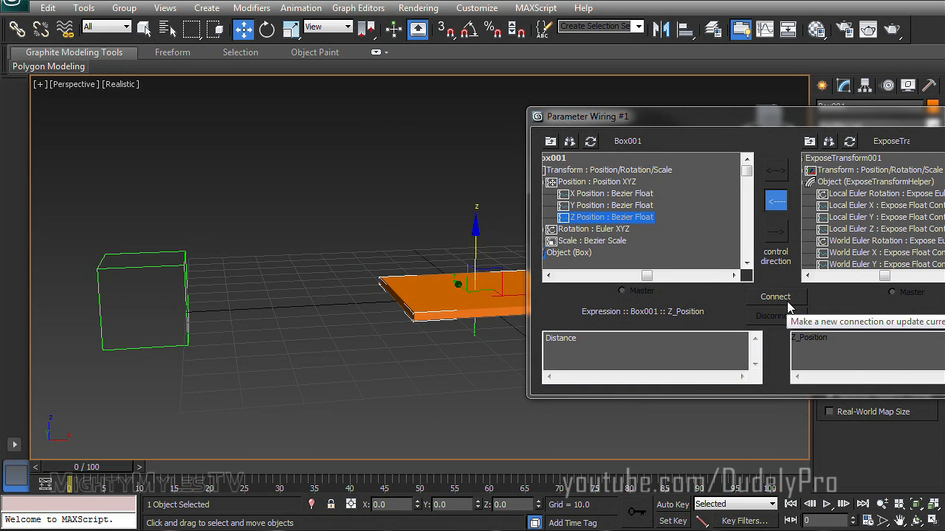
{"action": "left_click", "coordinate": [775, 296]}
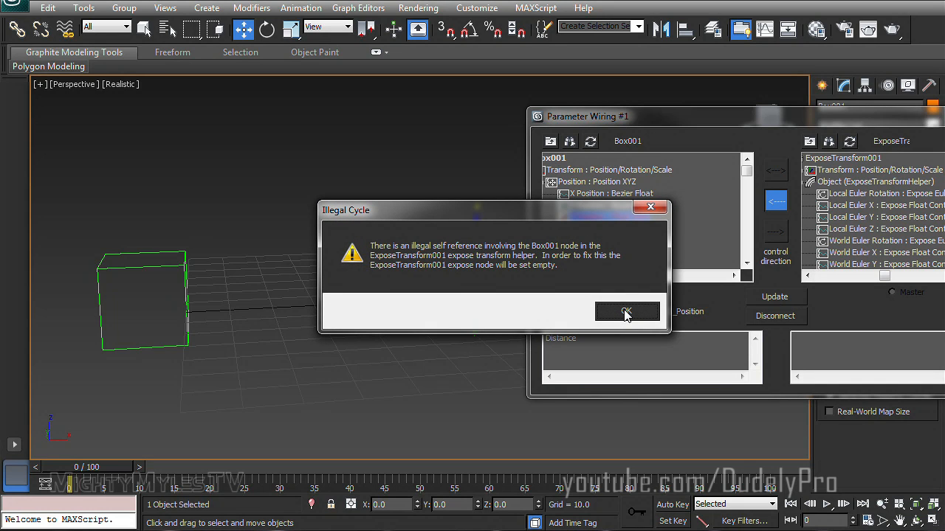
- Dismiss the Illegal Cycle warning and disconnect the Z-position wire
{"action": "left_click", "coordinate": [626, 310]}
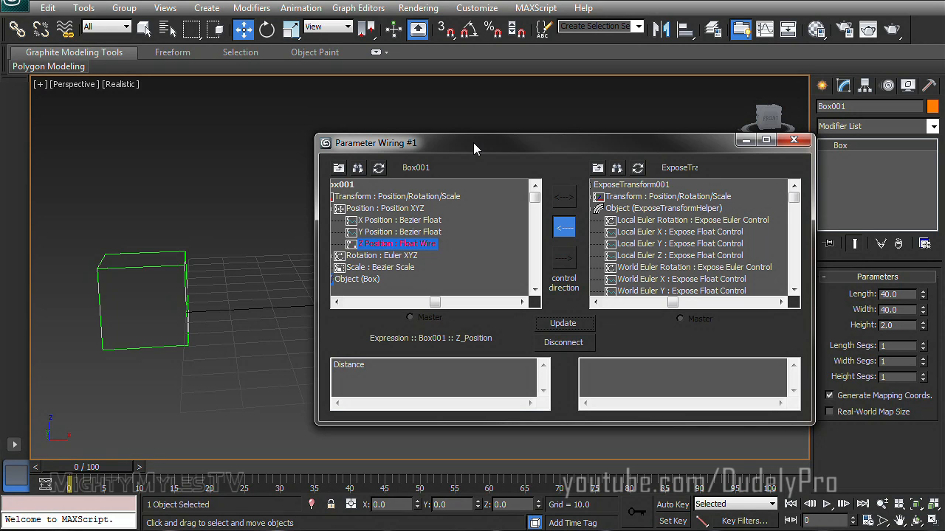
{"action": "mouse_move", "coordinate": [559, 344]}
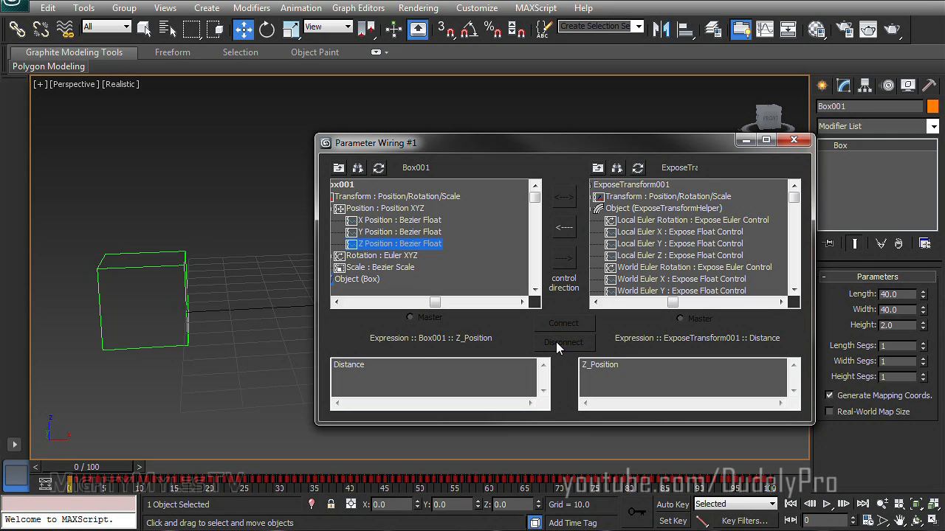
{"action": "left_click", "coordinate": [563, 342]}
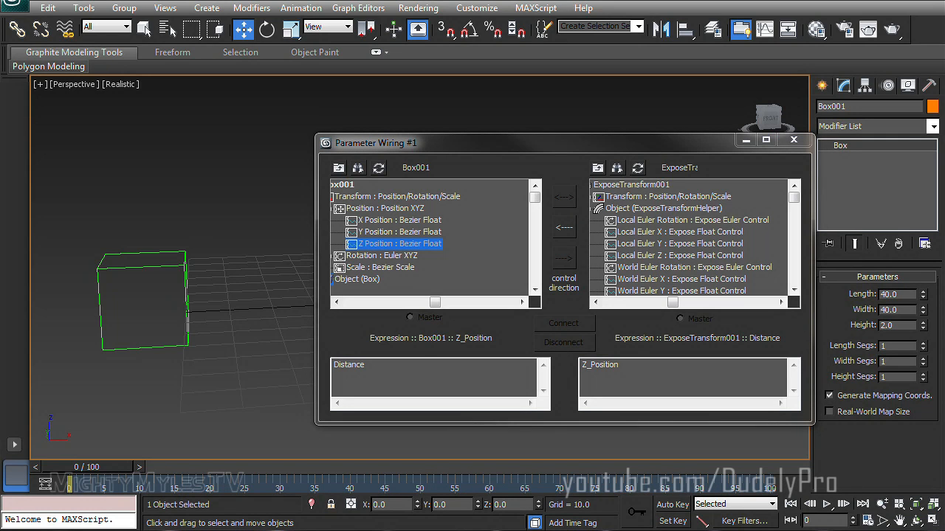
{"action": "mouse_move", "coordinate": [603, 257]}
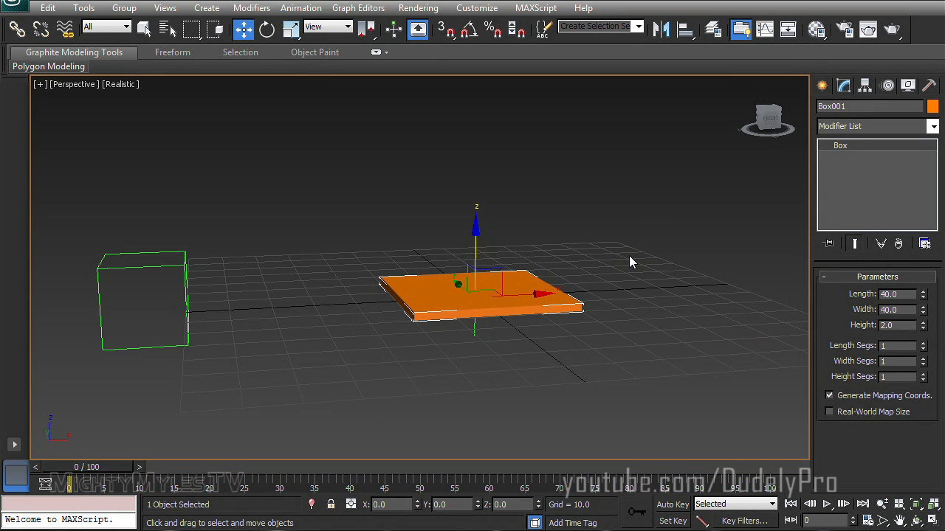
{"action": "mouse_move", "coordinate": [560, 305]}
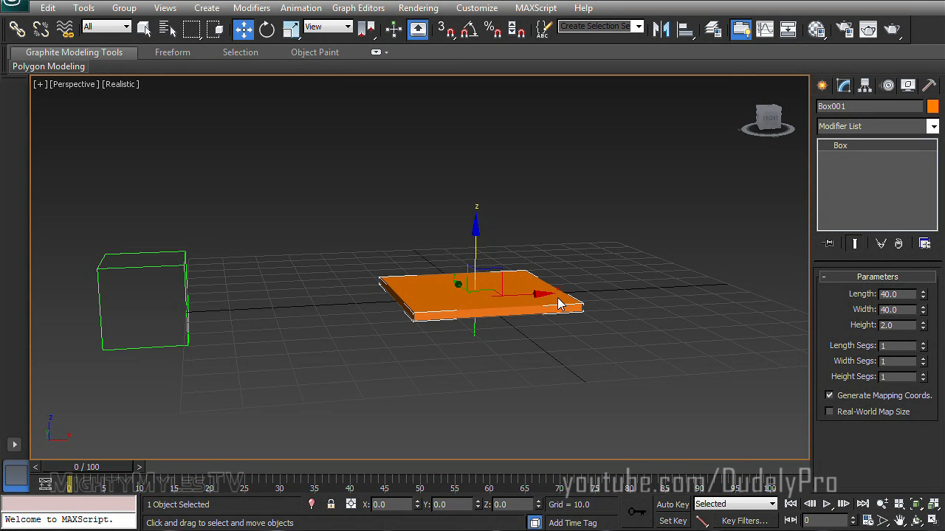
{"action": "mouse_move", "coordinate": [516, 360]}
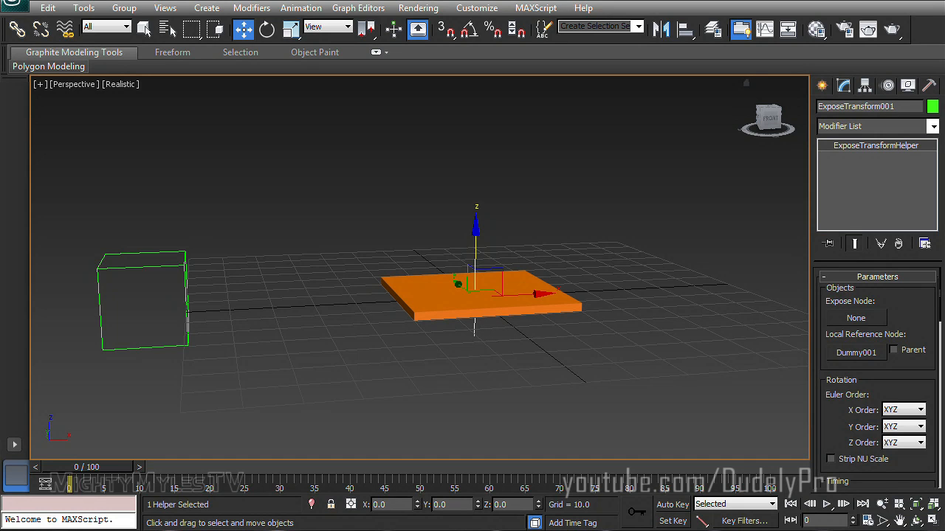
{"action": "mouse_move", "coordinate": [887, 323]}
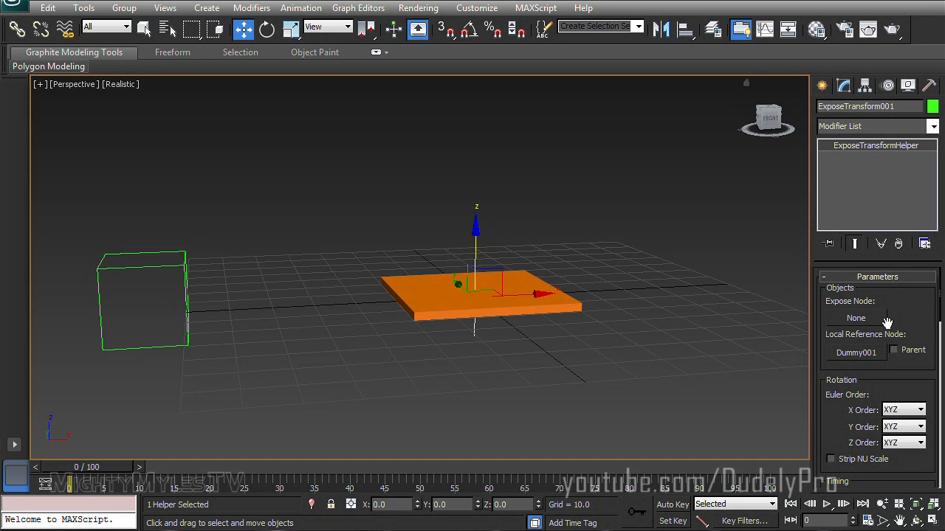
- Set ExposeTransform001's Expose Node back to Box001
{"action": "left_click", "coordinate": [576, 306]}
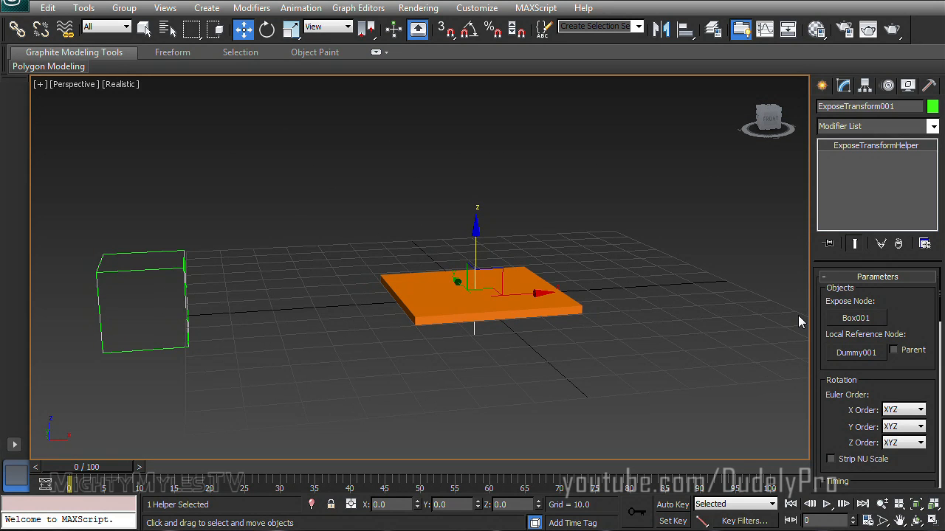
{"action": "mouse_move", "coordinate": [741, 209]}
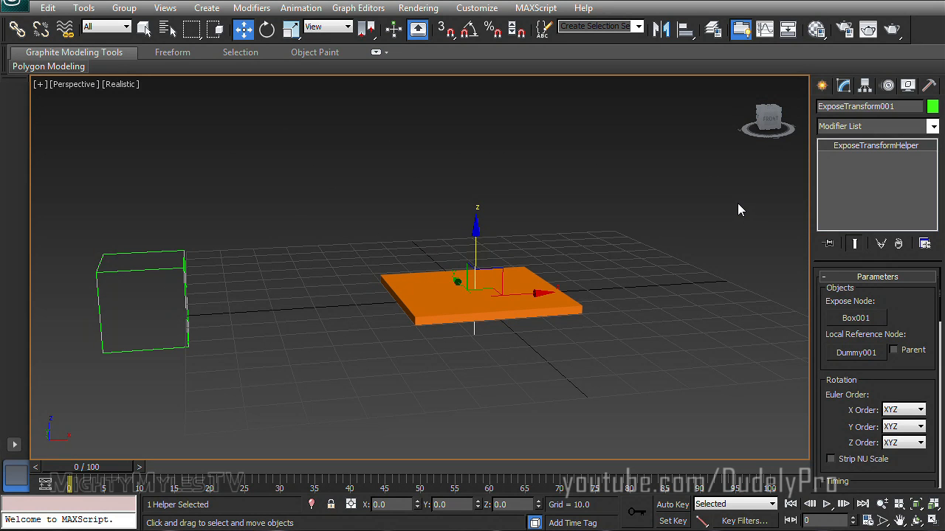
{"action": "mouse_move", "coordinate": [667, 191]}
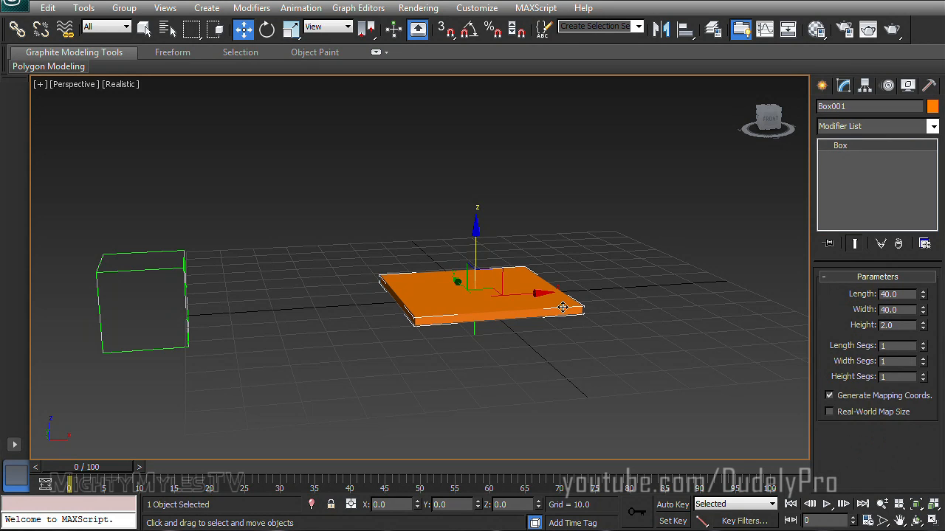
{"action": "mouse_move", "coordinate": [842, 92]}
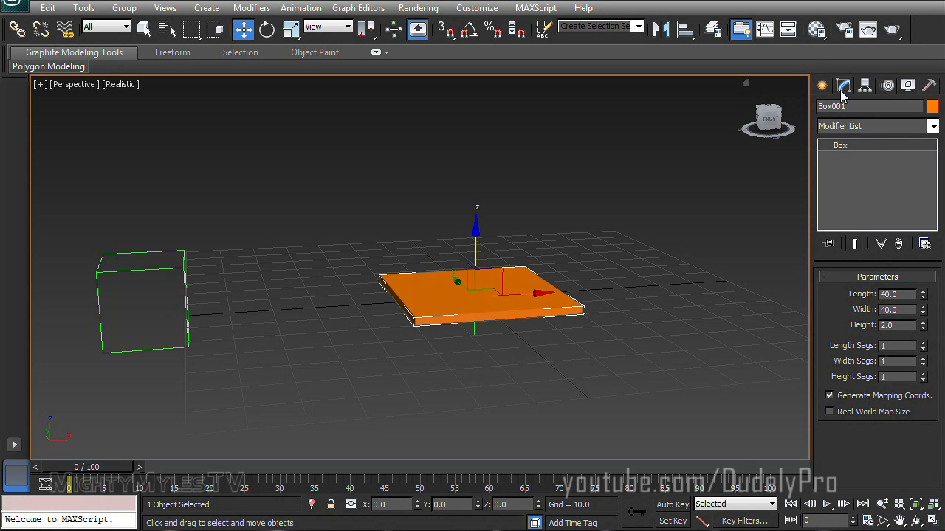
- Apply an XForm modifier to Box001 and expand its Gizmo and Center sub-levels
{"action": "left_click", "coordinate": [931, 126]}
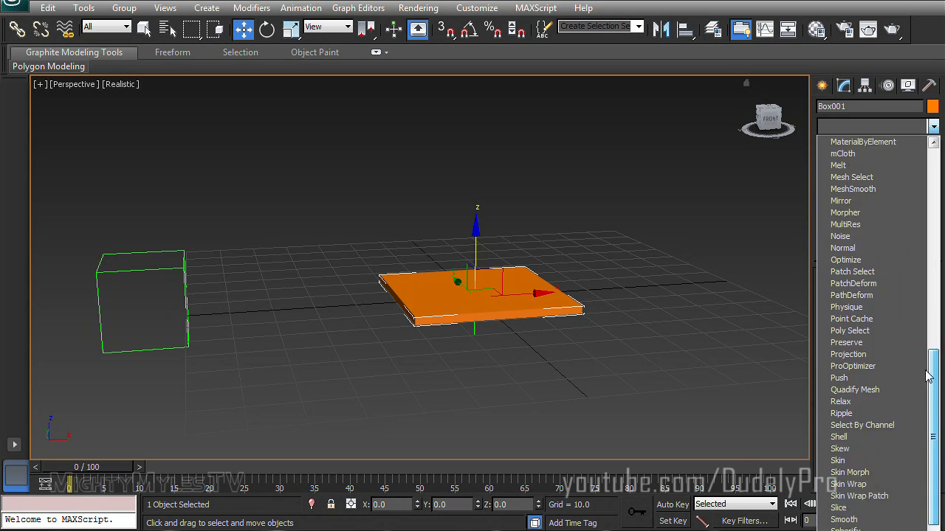
{"action": "scroll", "scroll_direction": "down", "scroll_amount": 3}
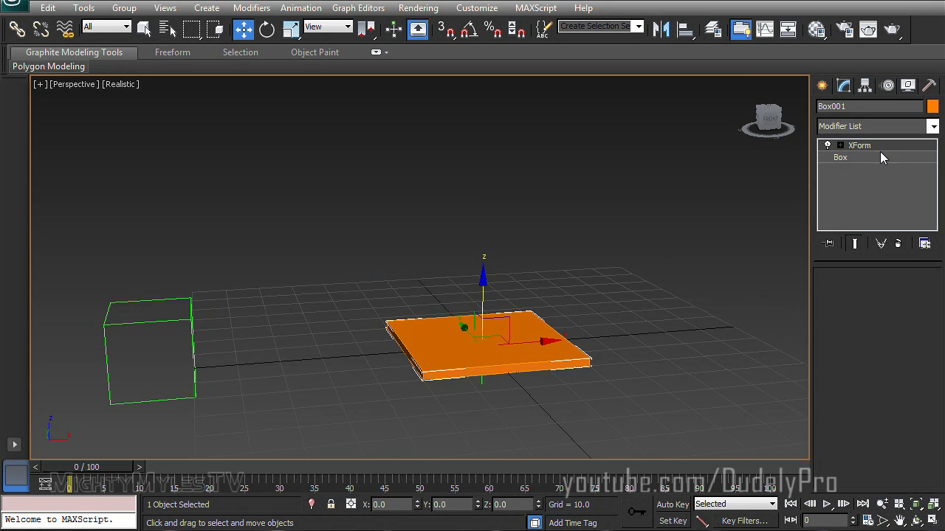
{"action": "left_click", "coordinate": [828, 145]}
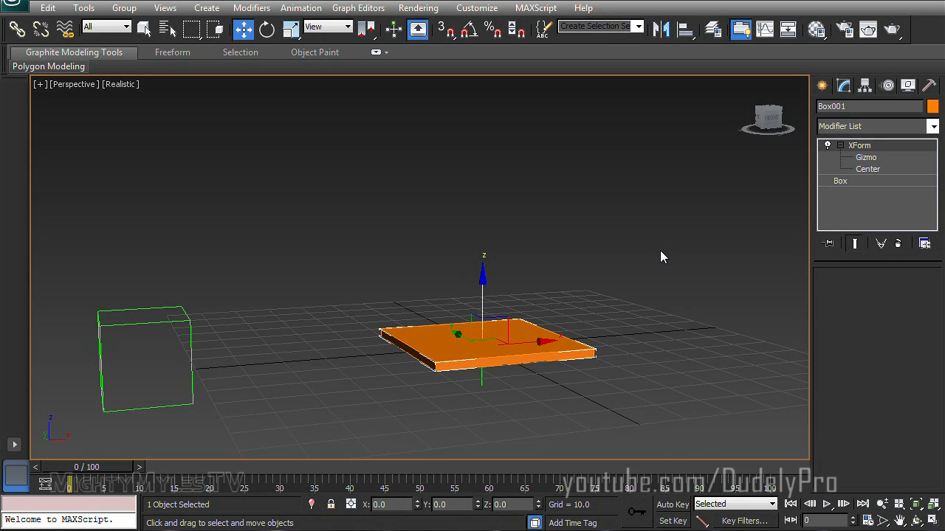
- Connect XForm Gizmo Z Position so ExposeTransform001's Distance drives it
{"action": "left_click_drag", "start_coordinate": [662, 257], "coordinate": [665, 303]}
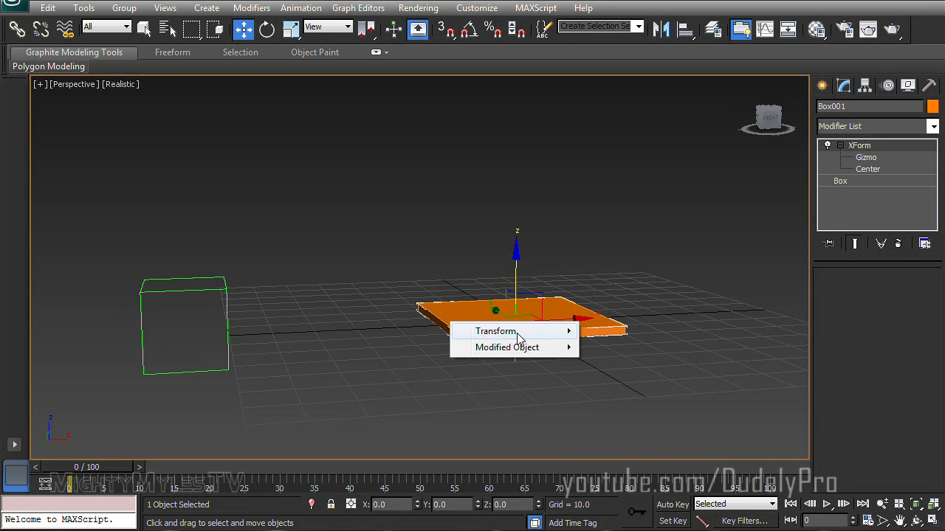
{"action": "mouse_move", "coordinate": [506, 348]}
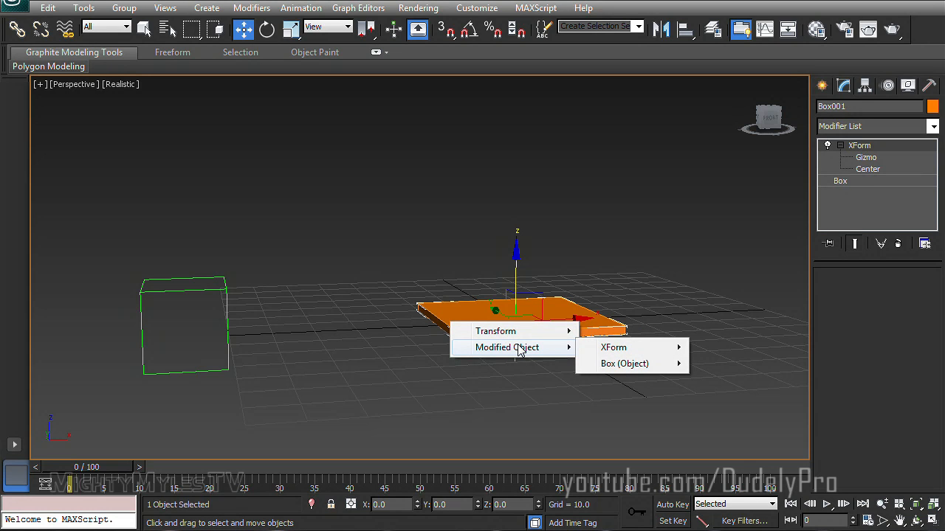
{"action": "mouse_move", "coordinate": [613, 347]}
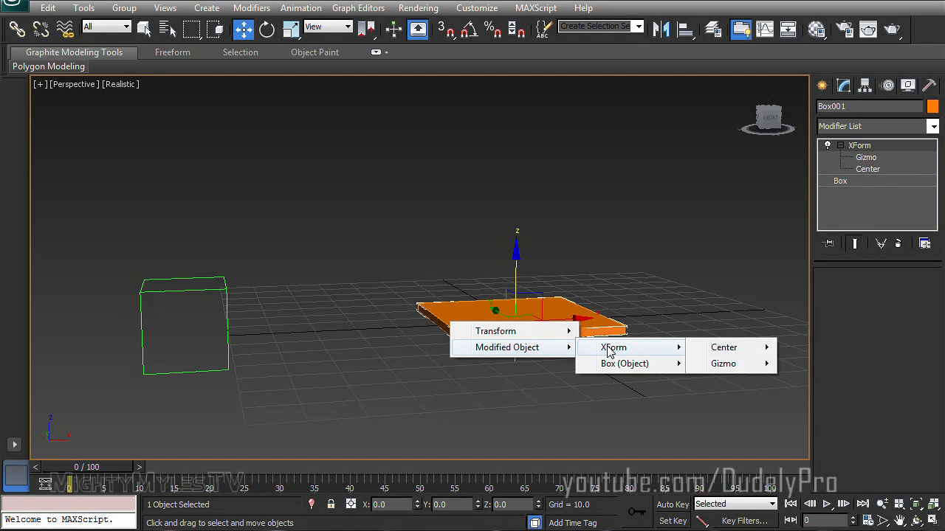
{"action": "mouse_move", "coordinate": [723, 363]}
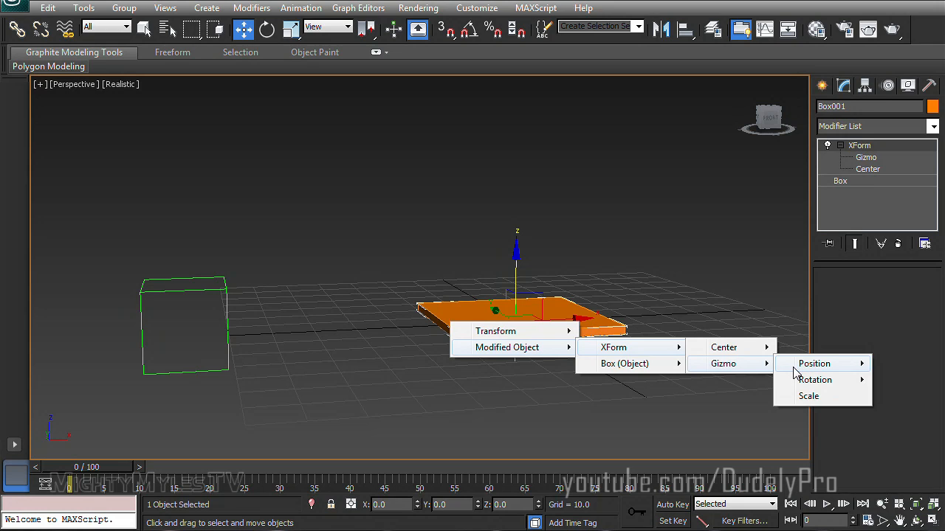
{"action": "mouse_move", "coordinate": [812, 363]}
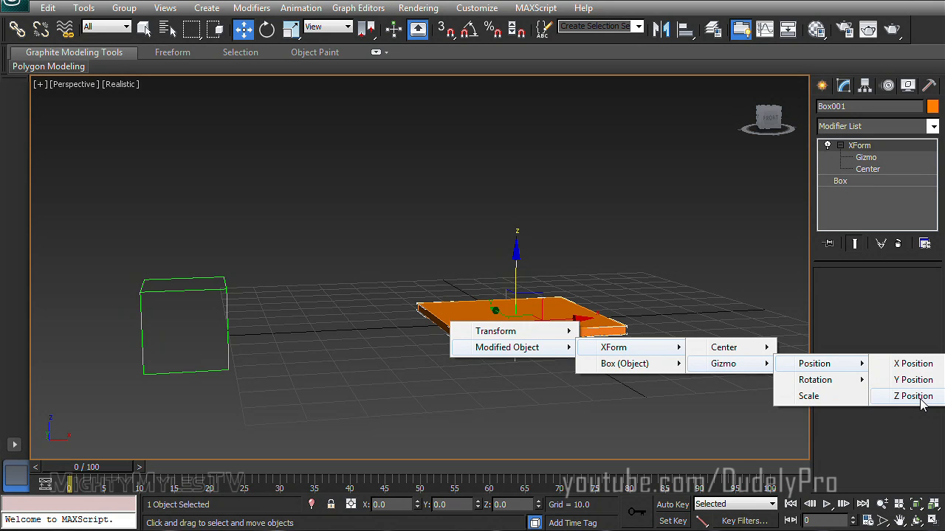
{"action": "left_click", "coordinate": [913, 396]}
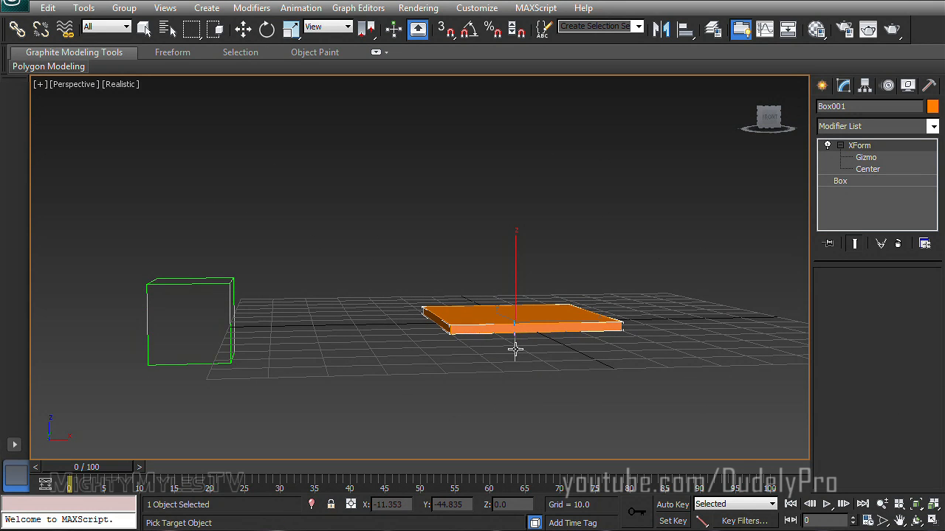
{"action": "right_click", "coordinate": [516, 353]}
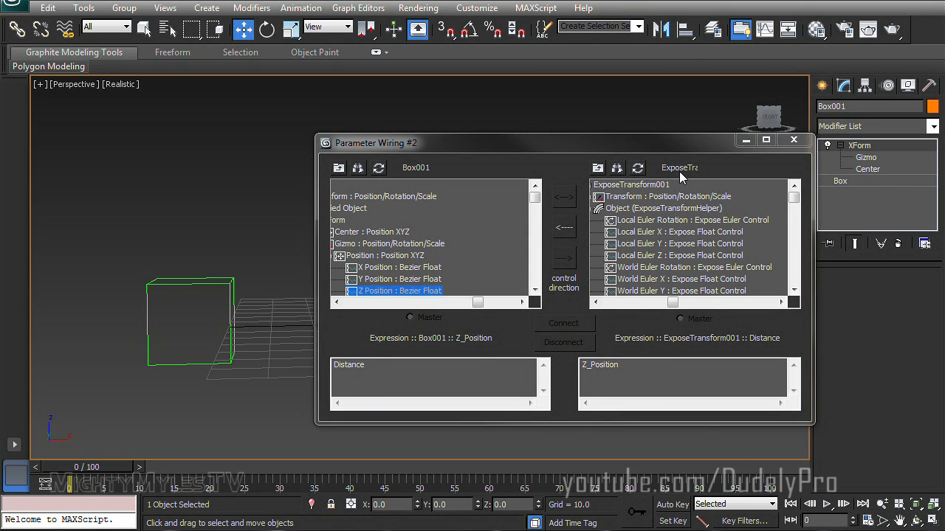
{"action": "mouse_move", "coordinate": [681, 181]}
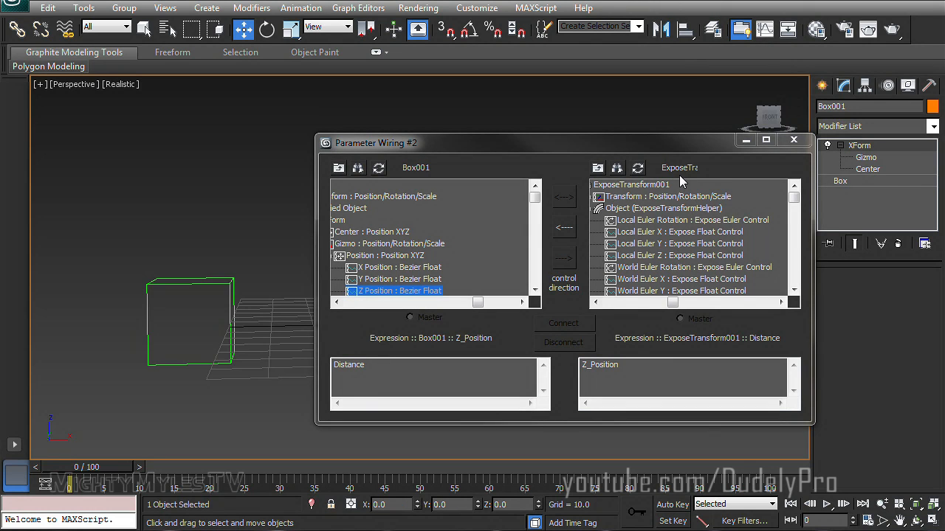
{"action": "left_click", "coordinate": [563, 226]}
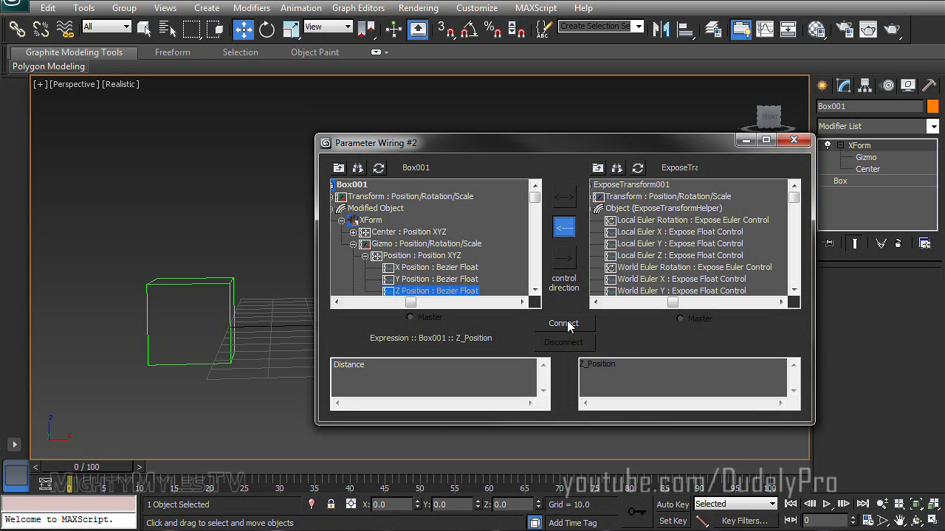
{"action": "left_click", "coordinate": [563, 323]}
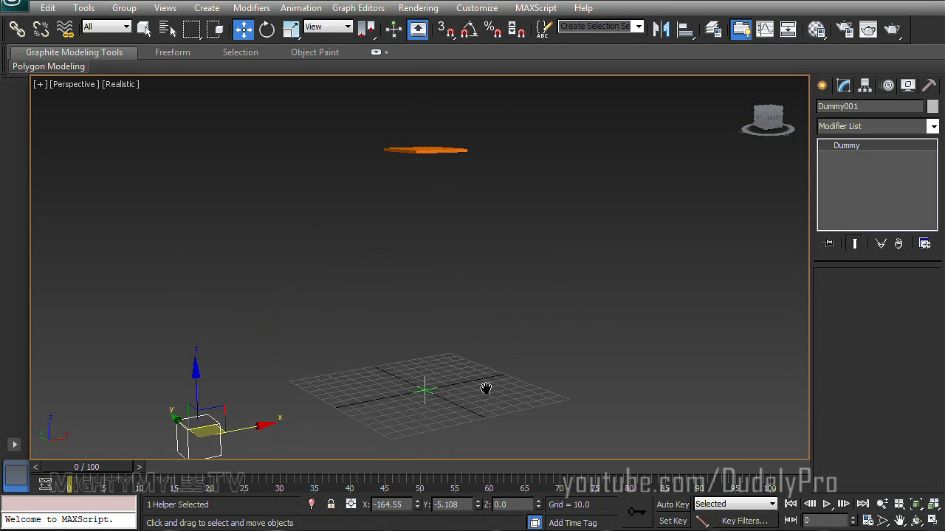
- Move the dummy aside, Shift-clone panel and helper into 10 copies, then copy the row 10 times
{"action": "left_click_drag", "start_coordinate": [485, 388], "coordinate": [314, 314]}
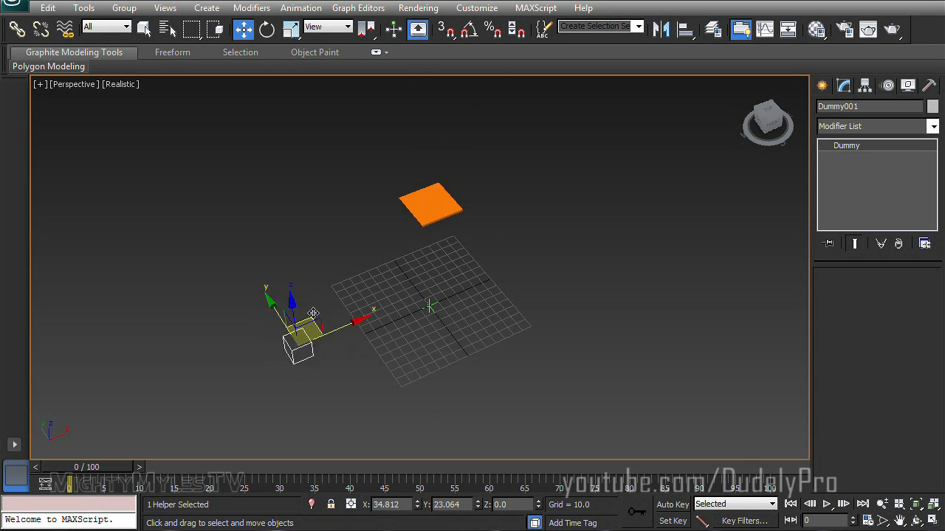
{"action": "left_click_drag", "start_coordinate": [314, 314], "coordinate": [446, 280]}
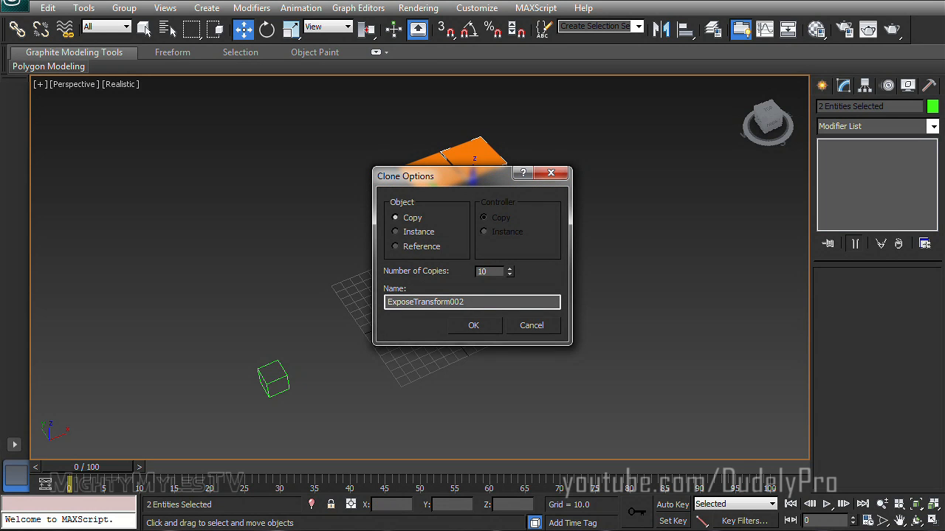
{"action": "left_click", "coordinate": [473, 324]}
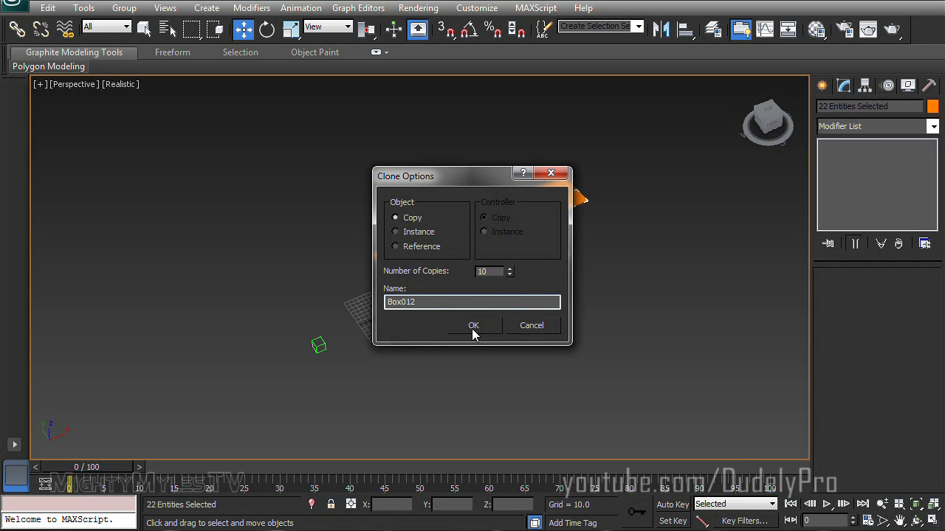
{"action": "left_click", "coordinate": [474, 325]}
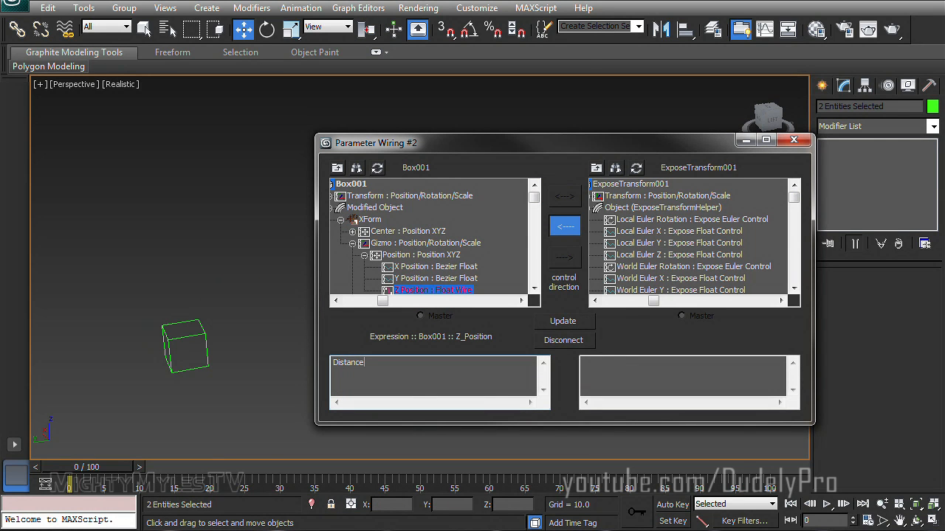
- Change the Z_Position wire expression to Distance*.2
{"action": "type", "text": "*"}
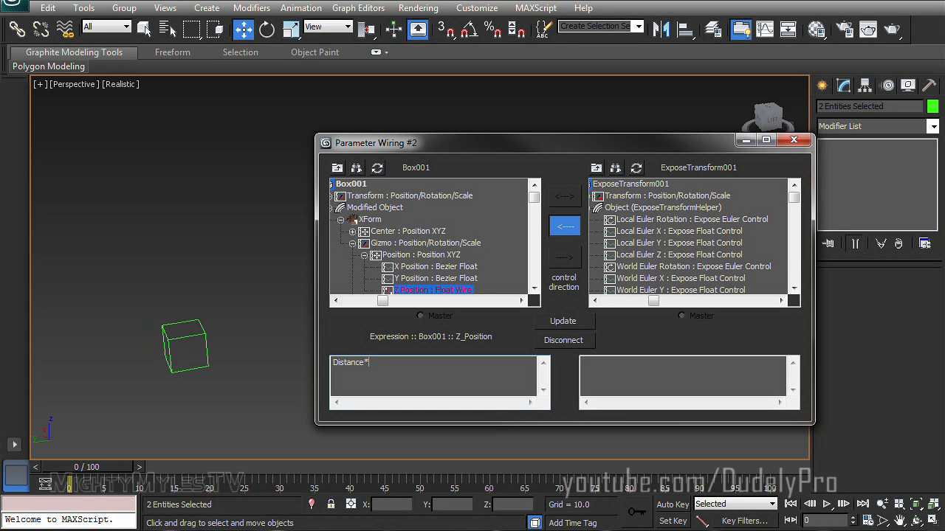
{"action": "type", "text": "."}
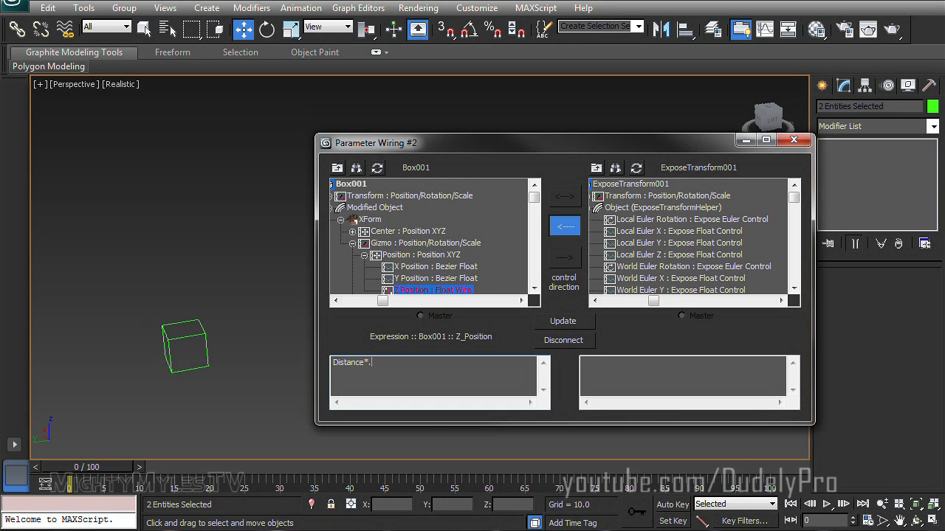
{"action": "type", "text": "2"}
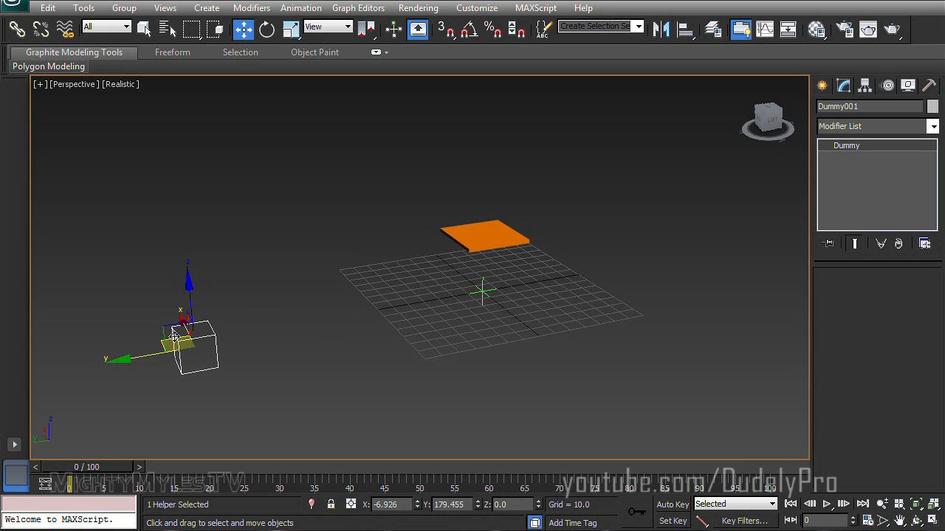
- Move the dummy aside, clone panel and helper 10 times, then clone the 22-object row 10 times
{"action": "left_click_drag", "start_coordinate": [185, 339], "coordinate": [369, 237]}
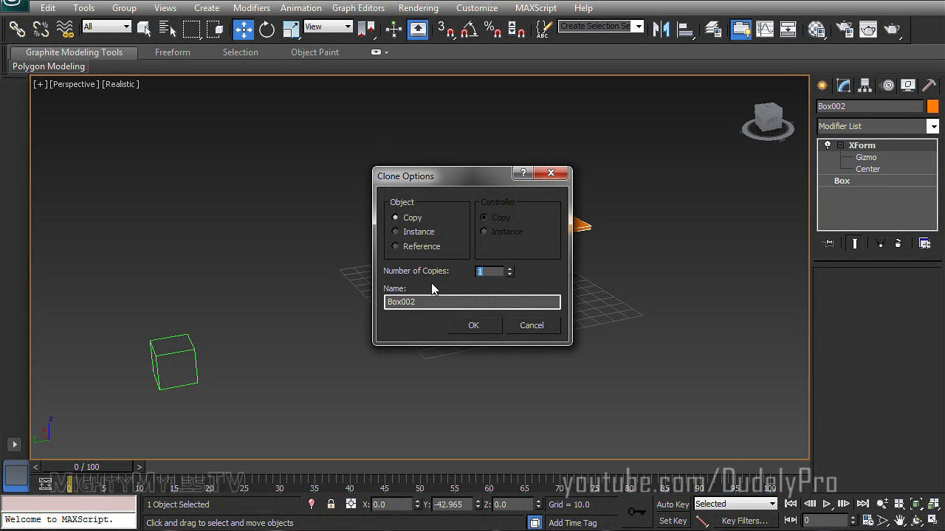
{"action": "left_click", "coordinate": [473, 325]}
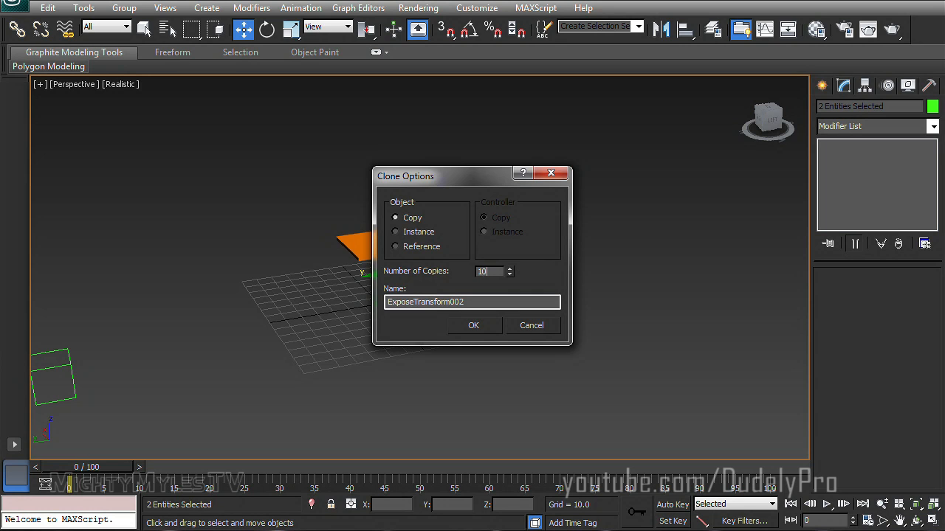
{"action": "left_click", "coordinate": [473, 324]}
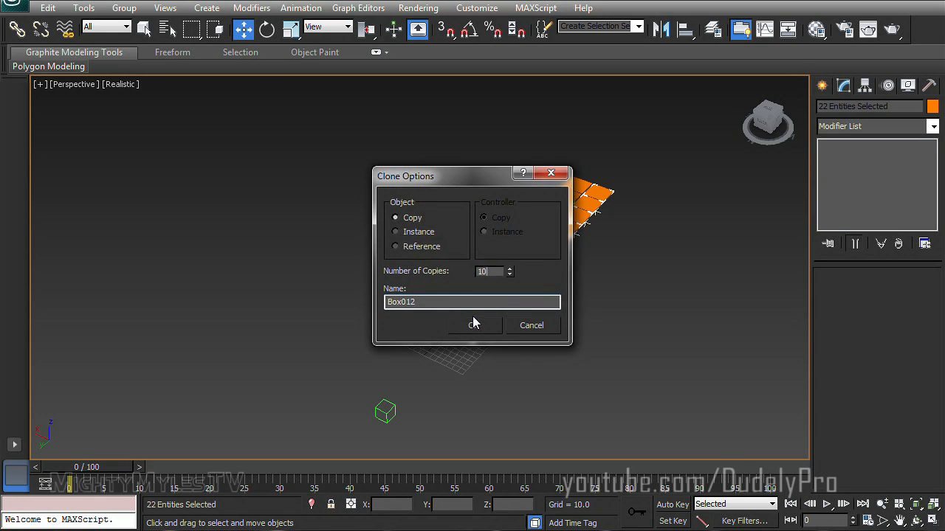
{"action": "left_click", "coordinate": [473, 325]}
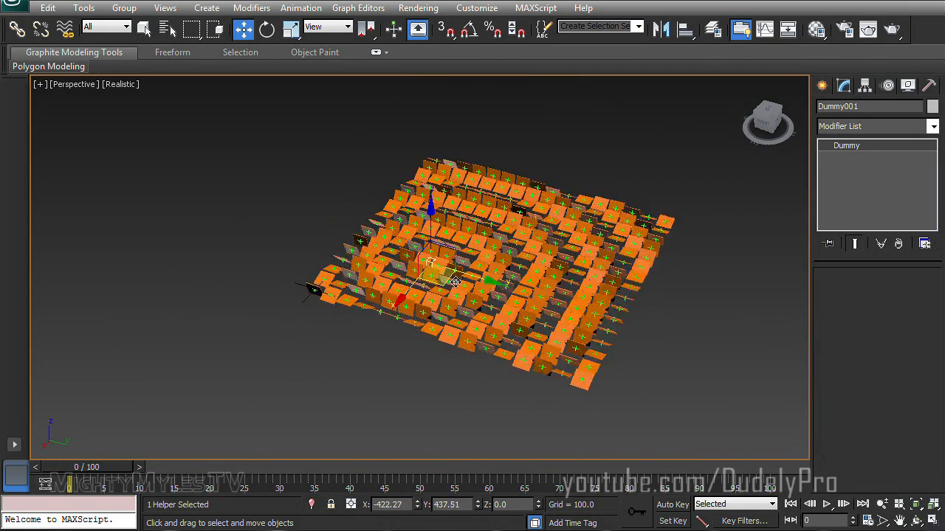
- Drag Dummy001 into the panel grid so the raised rings recentre around it
{"action": "left_click_drag", "start_coordinate": [455, 283], "coordinate": [516, 268]}
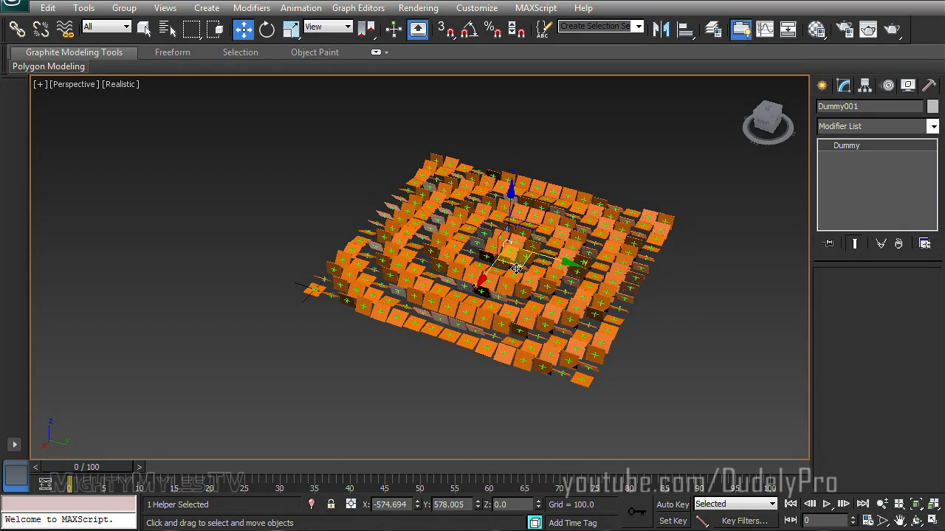
{"action": "left_click_drag", "start_coordinate": [516, 268], "coordinate": [495, 259]}
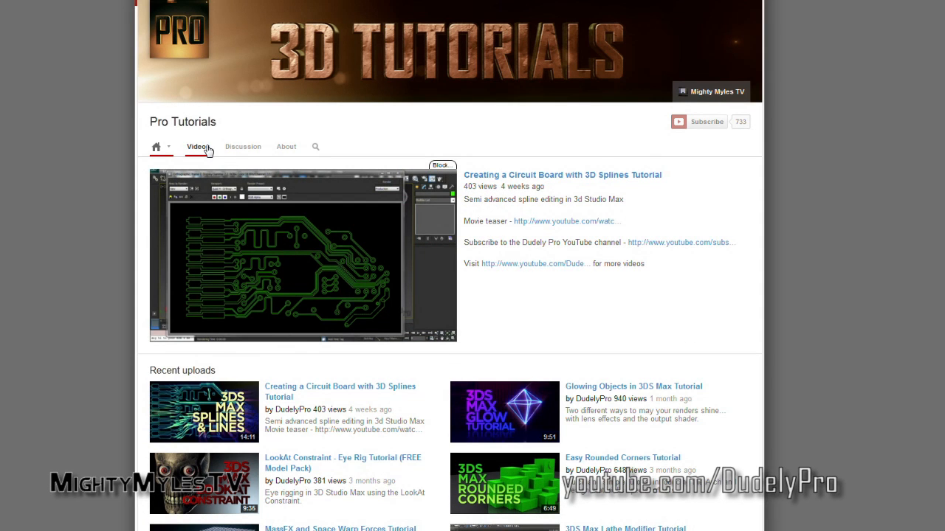
- Show the Pro Tutorials channel's Videos tab listing its 3ds Max uploads
{"action": "left_click", "coordinate": [197, 146]}
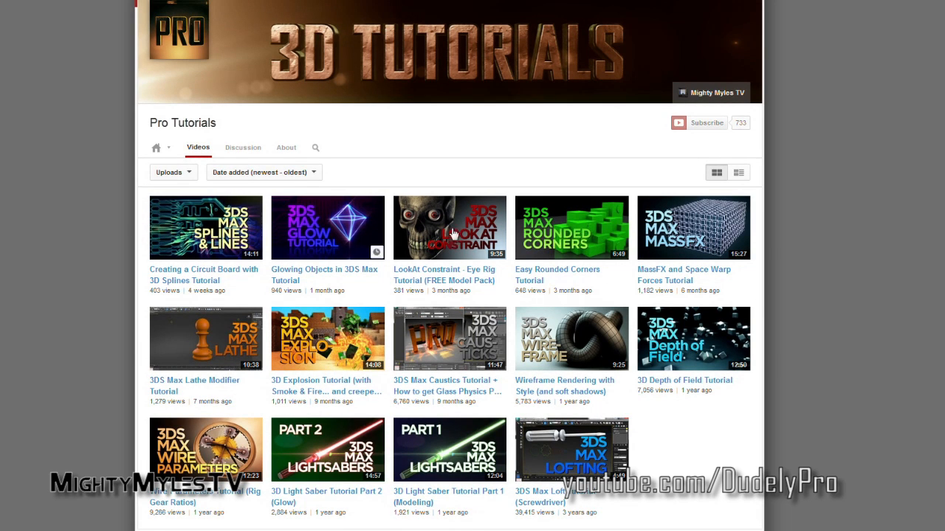
{"action": "mouse_move", "coordinate": [600, 324]}
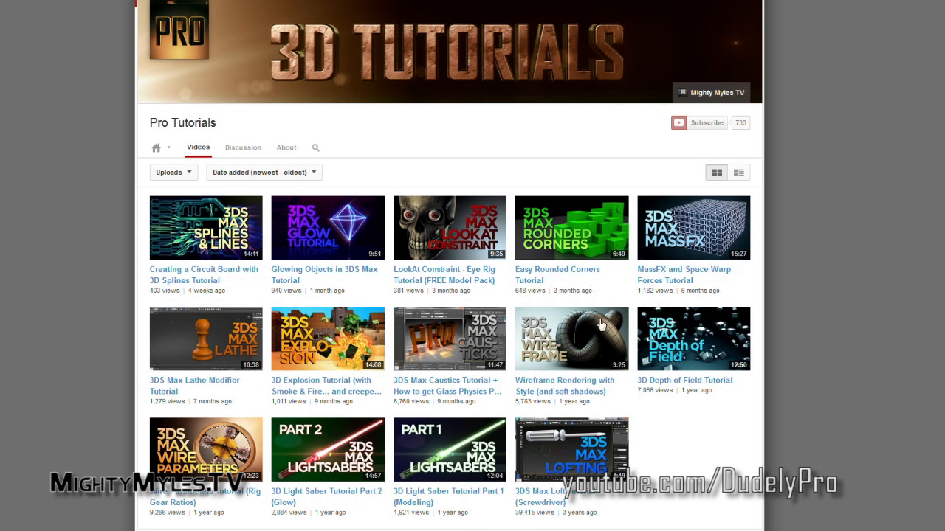